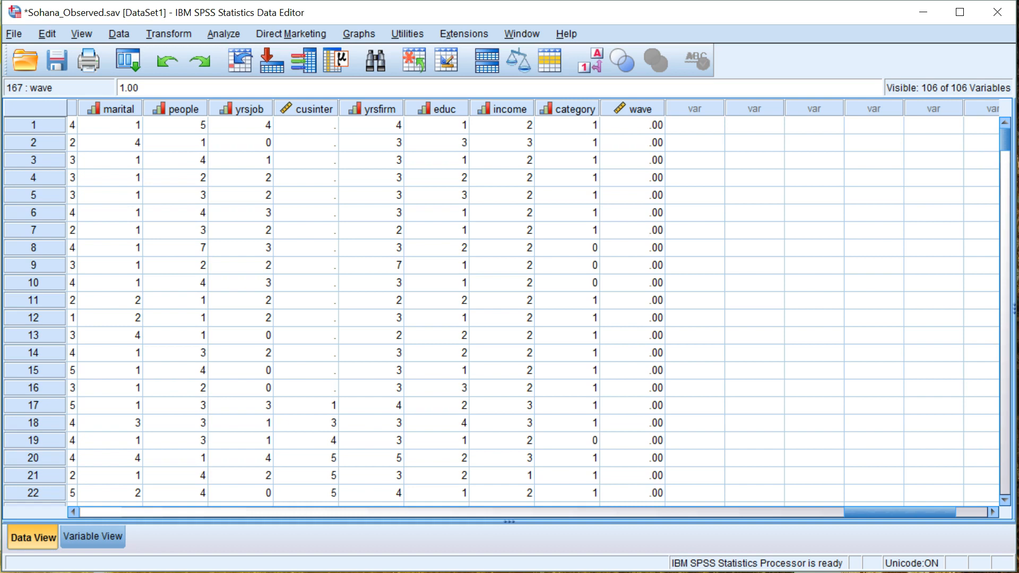
{"action": "mouse_move", "coordinate": [523, 364]}
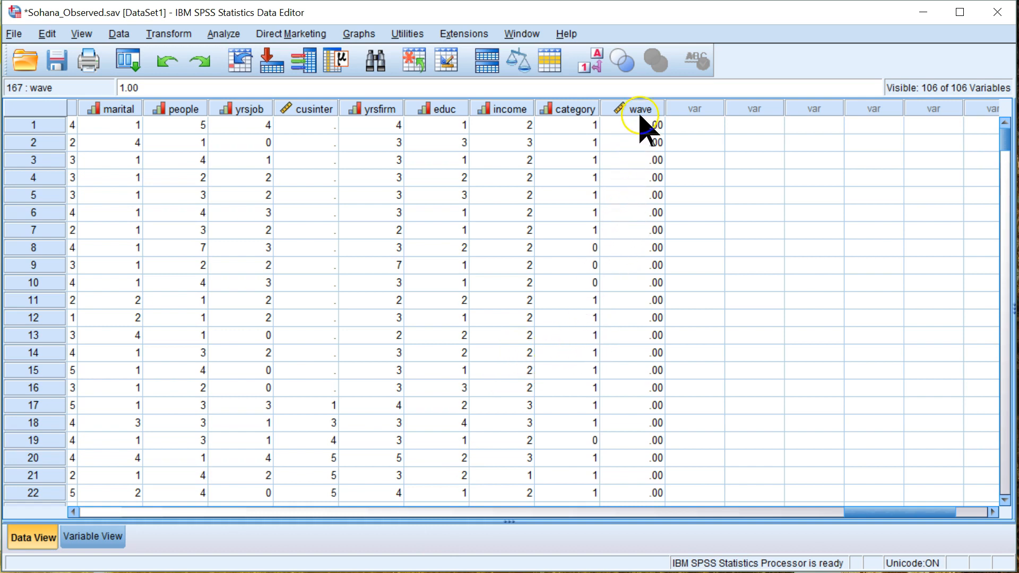
Step: Confirm wave's Early/Late value labels in Variable View and set its measure to Nominal
{"action": "left_click", "coordinate": [640, 109]}
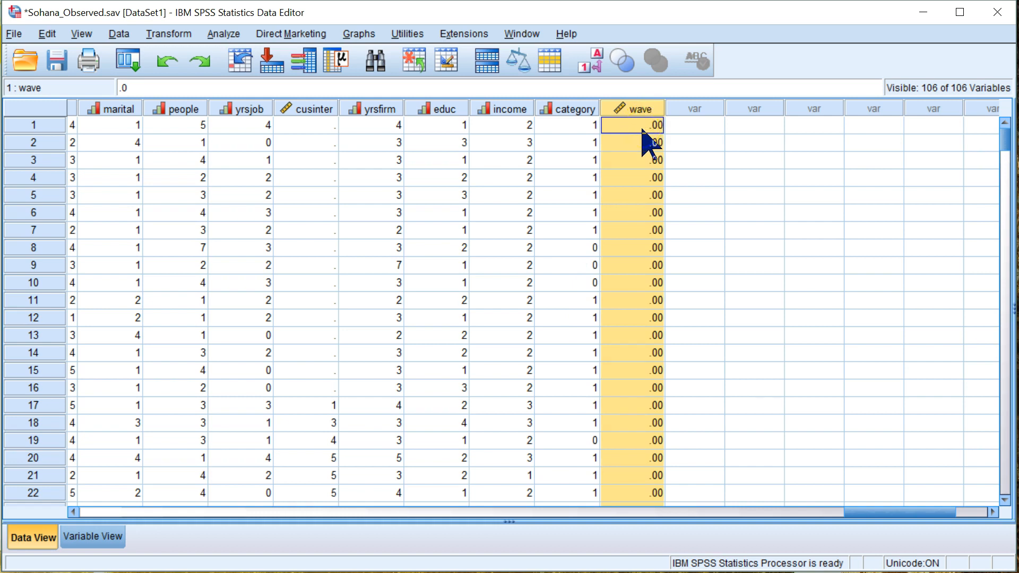
{"action": "mouse_move", "coordinate": [649, 266]}
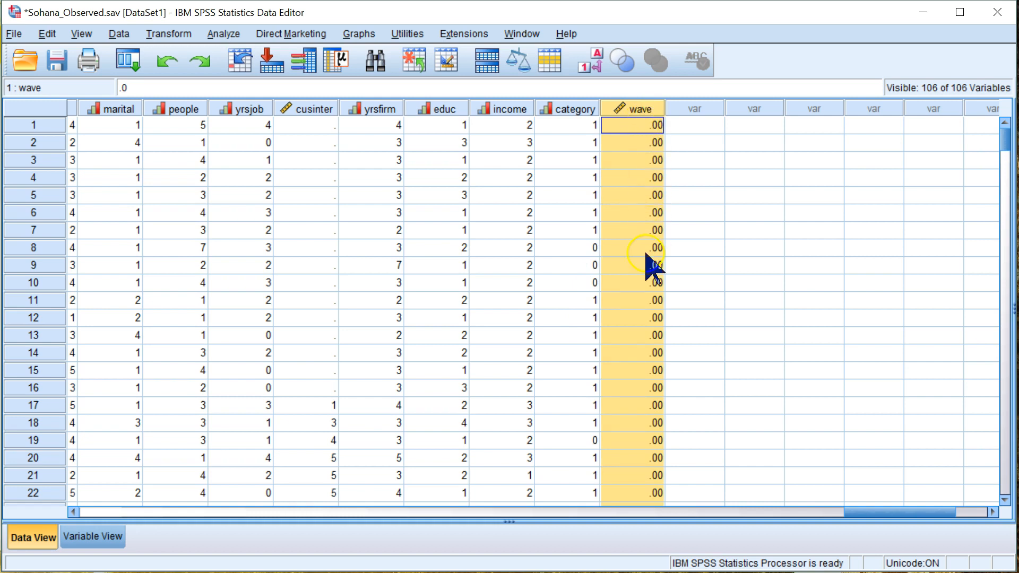
{"action": "left_click", "coordinate": [92, 537]}
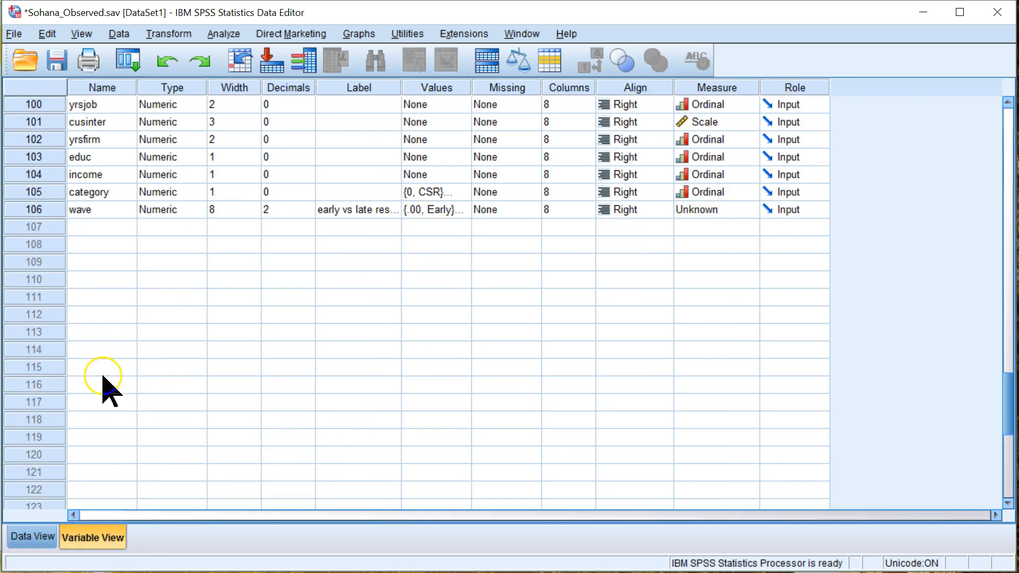
{"action": "left_click", "coordinate": [101, 209]}
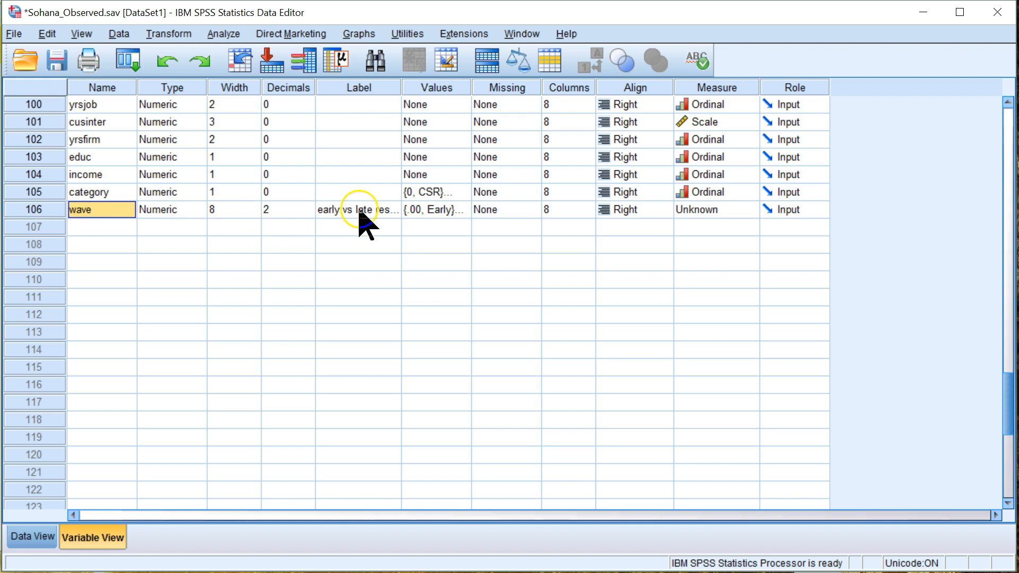
{"action": "left_click", "coordinate": [465, 209]}
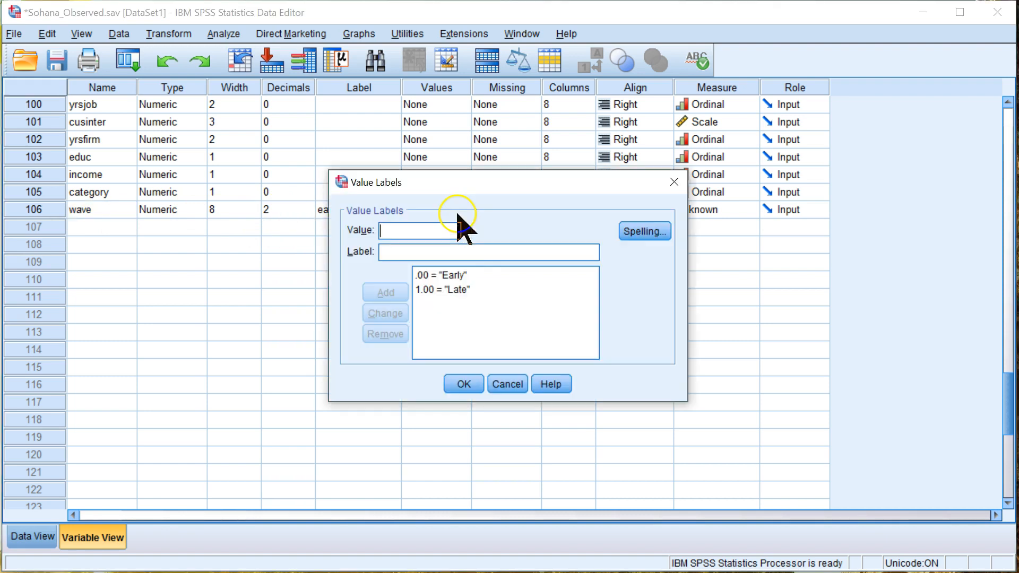
{"action": "left_click", "coordinate": [462, 383]}
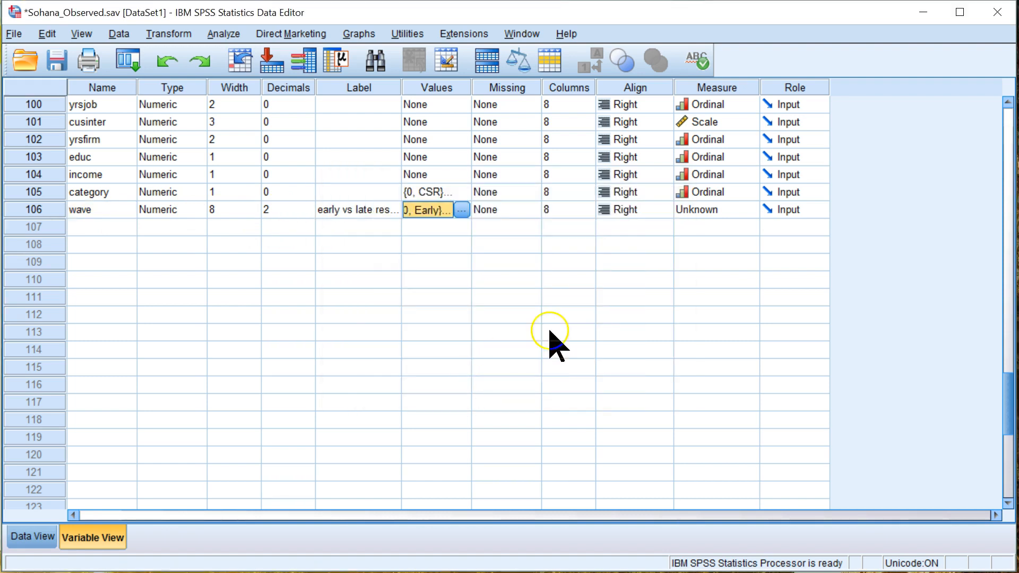
{"action": "left_click", "coordinate": [707, 209]}
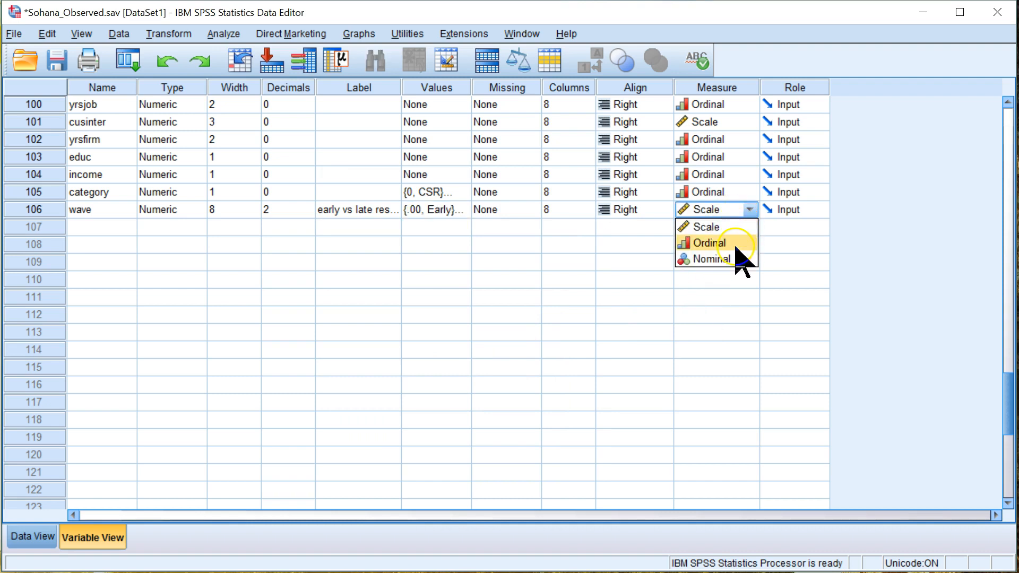
{"action": "left_click", "coordinate": [711, 258]}
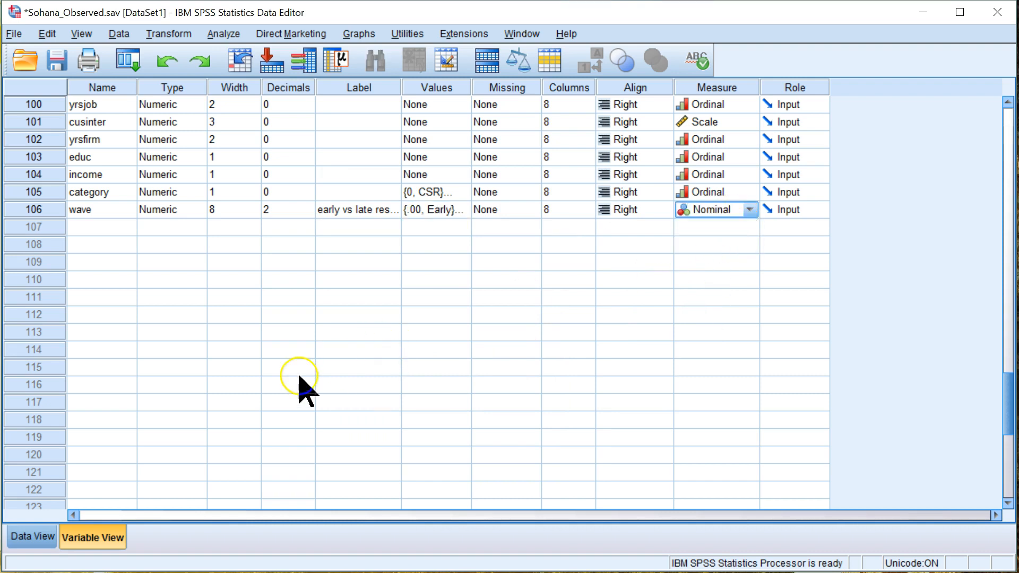
{"action": "mouse_move", "coordinate": [224, 42]}
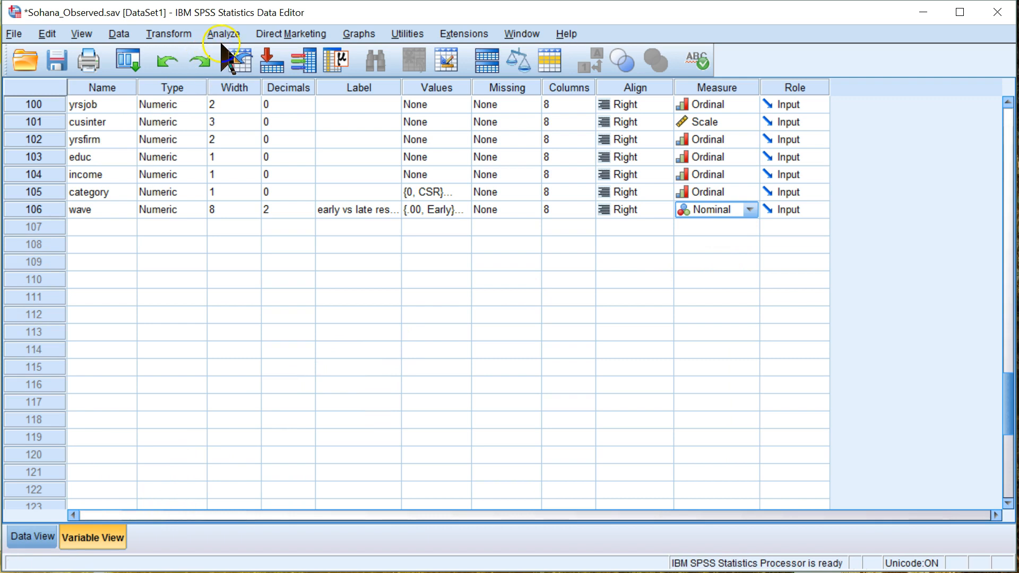
{"action": "mouse_move", "coordinate": [229, 59]}
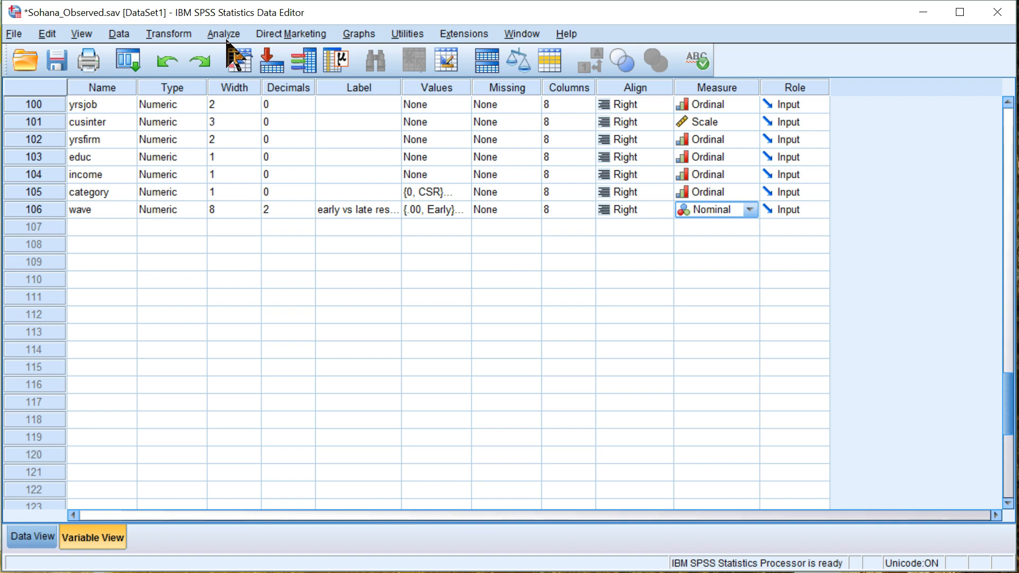
Step: Start a One-Way ANOVA and shift-select the source variables from id through wave
{"action": "left_click", "coordinate": [223, 33]}
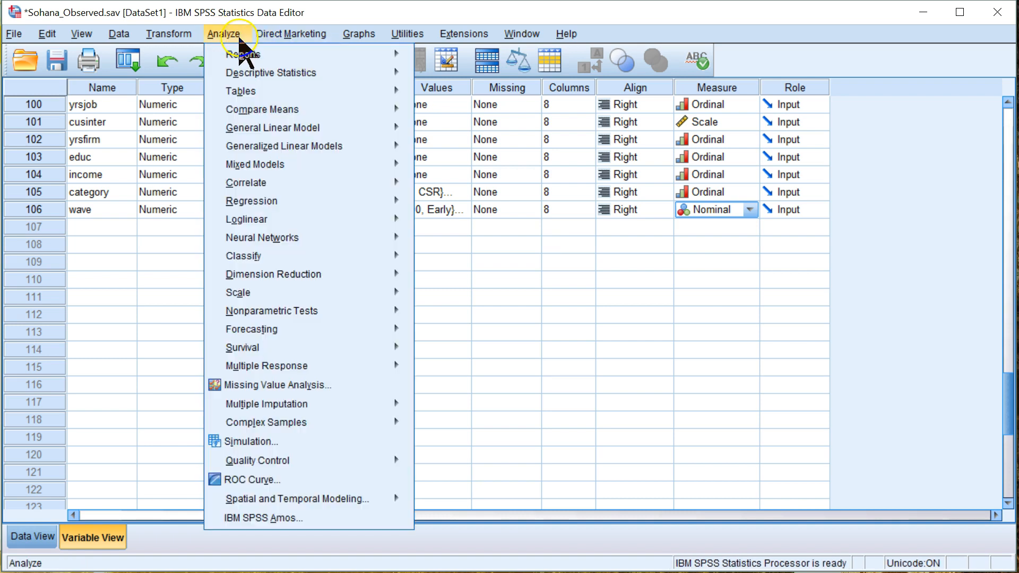
{"action": "mouse_move", "coordinate": [264, 238]}
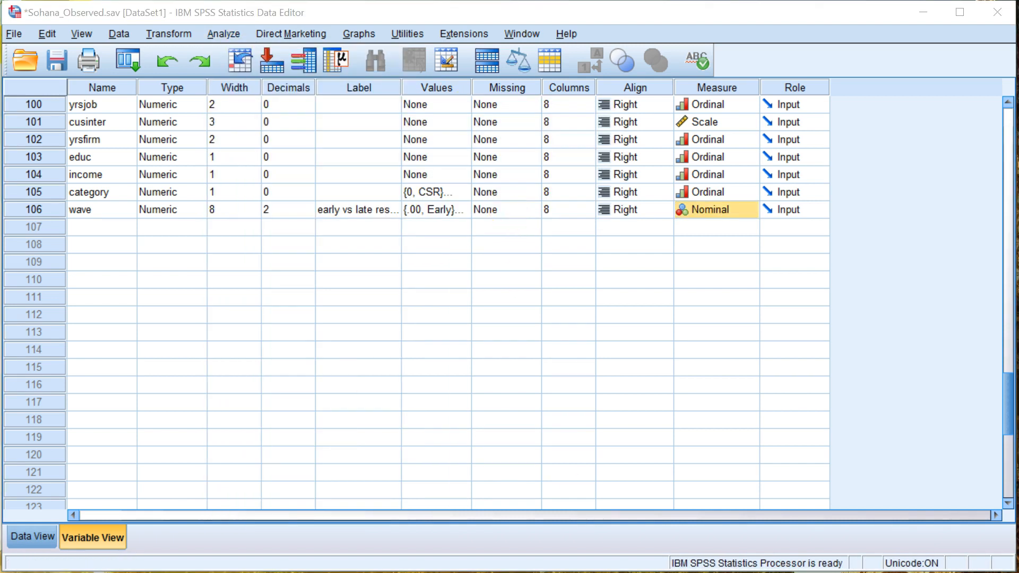
{"action": "left_click", "coordinate": [222, 33]}
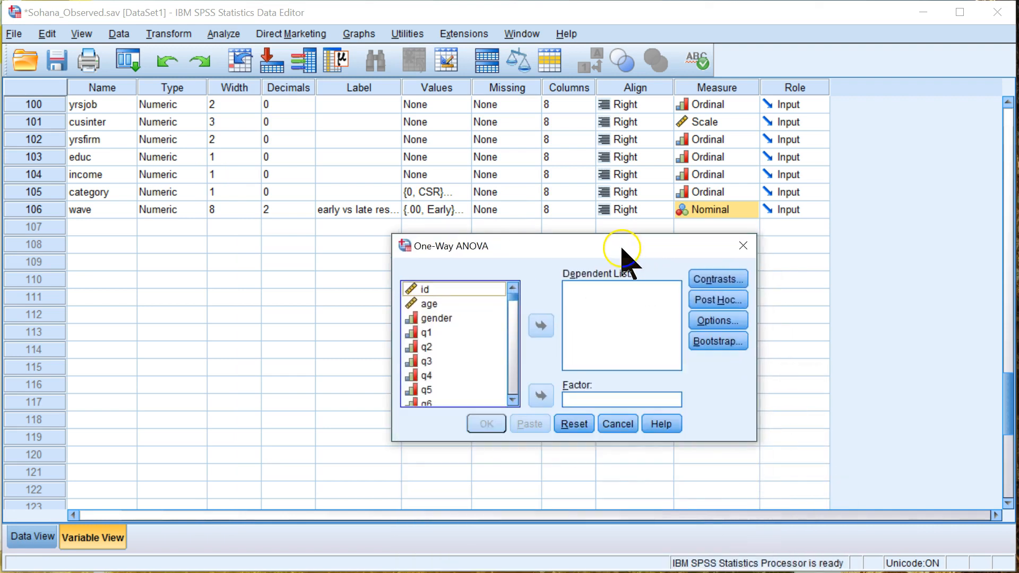
{"action": "mouse_move", "coordinate": [523, 319]}
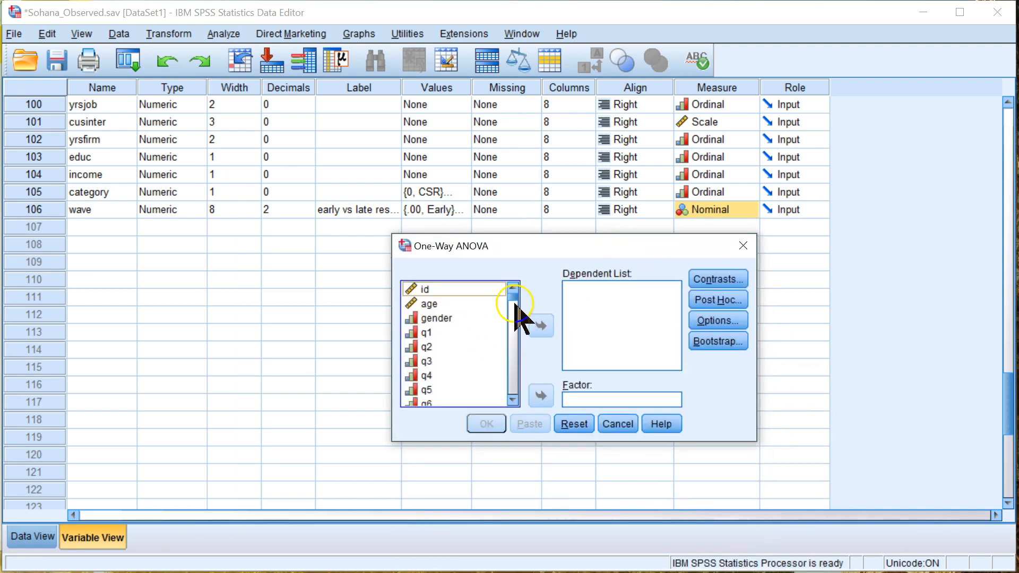
{"action": "left_click", "coordinate": [431, 303]}
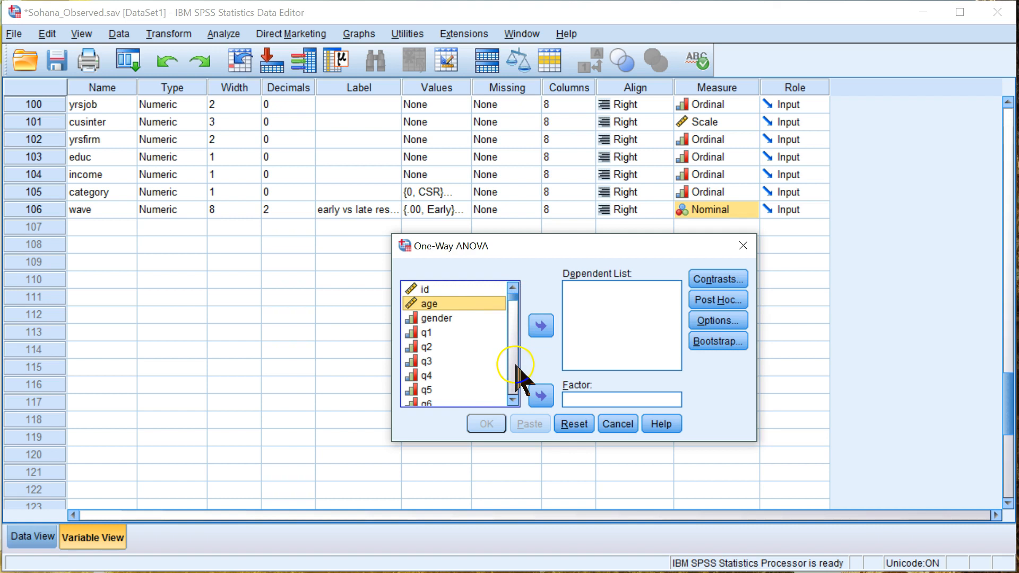
{"action": "scroll", "scroll_direction": "down", "scroll_amount": 3}
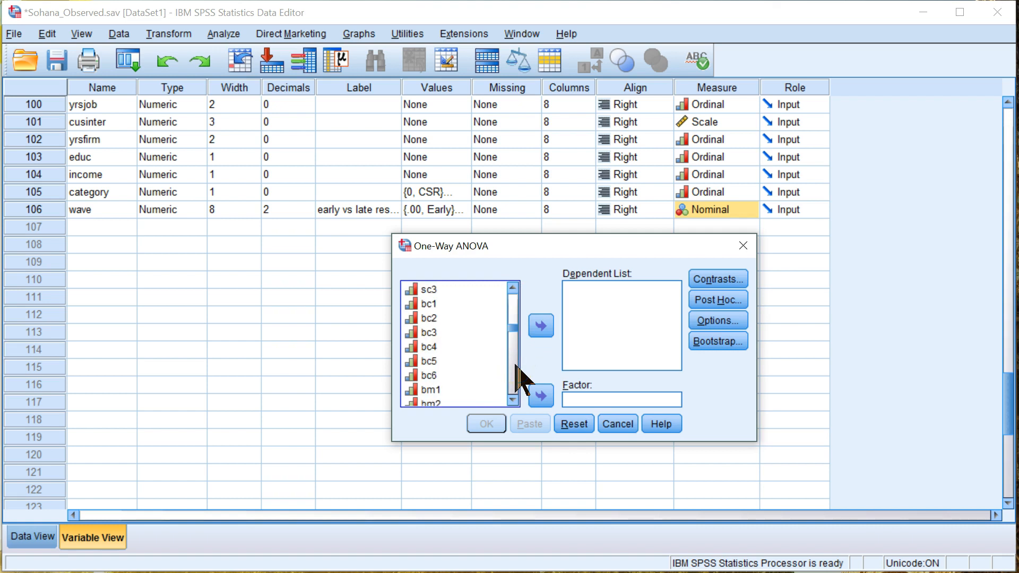
{"action": "scroll", "scroll_direction": "down", "scroll_amount": 3}
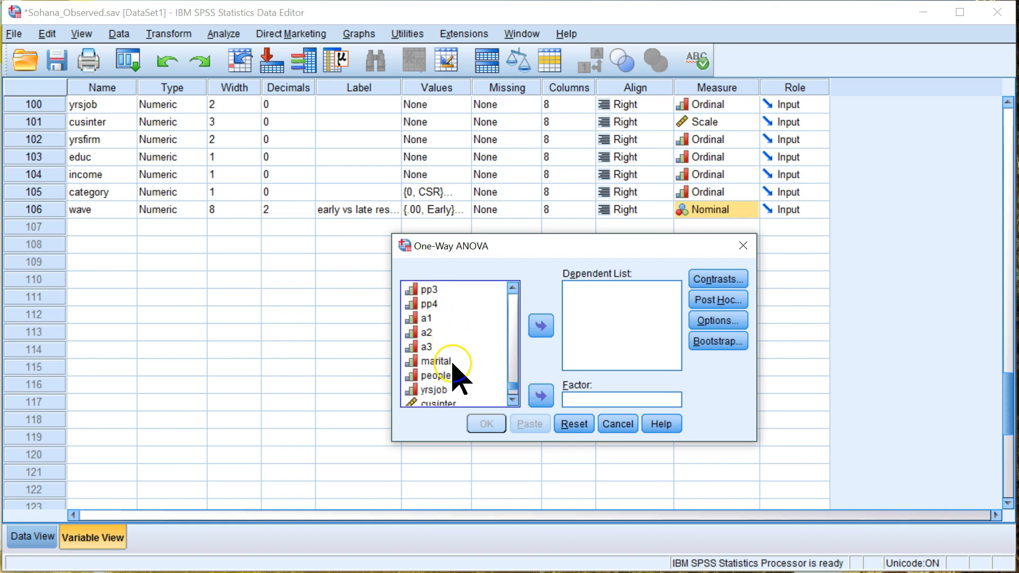
{"action": "left_click", "coordinate": [428, 347]}
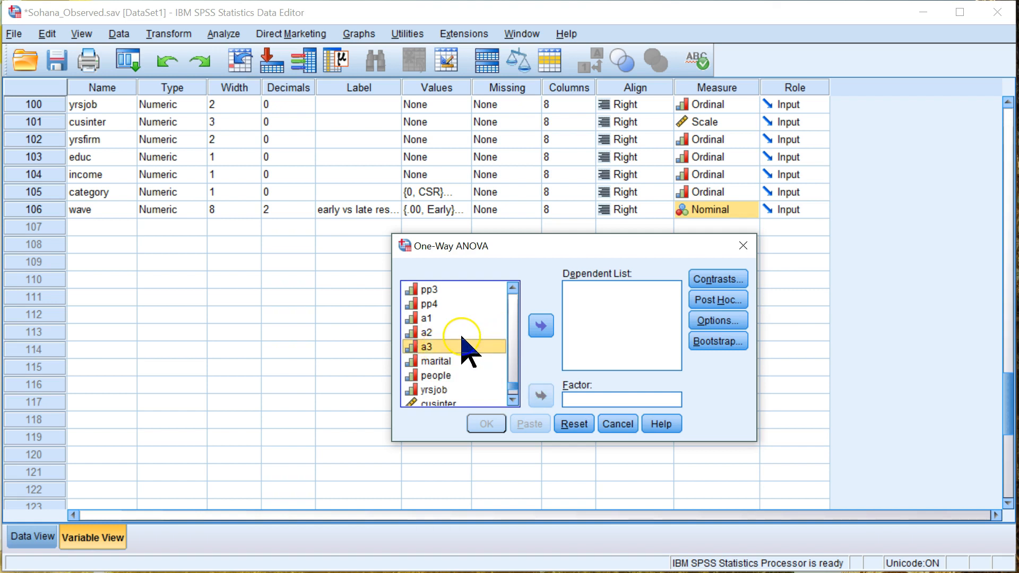
{"action": "left_click", "coordinate": [429, 333]}
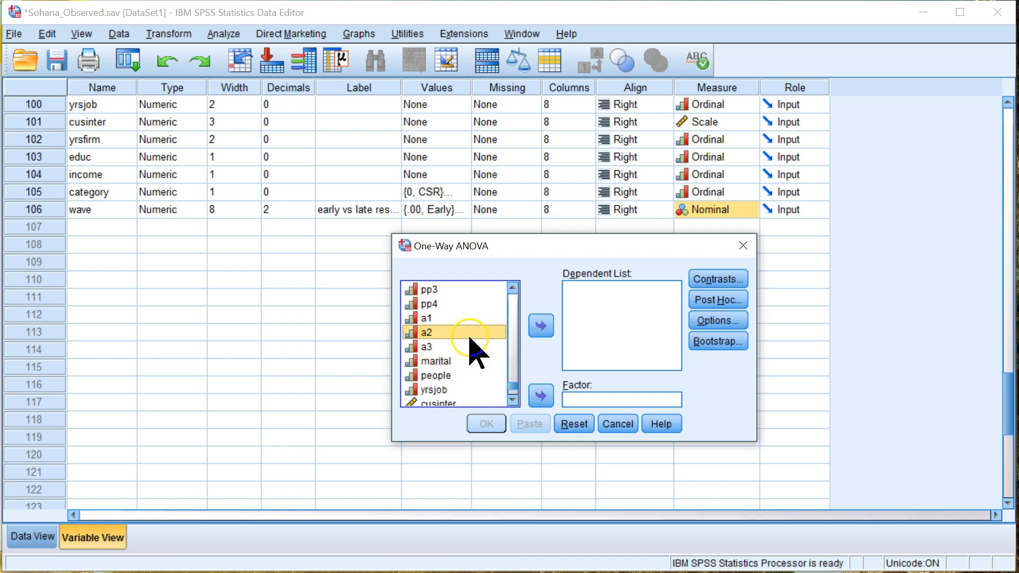
{"action": "left_click", "coordinate": [437, 361]}
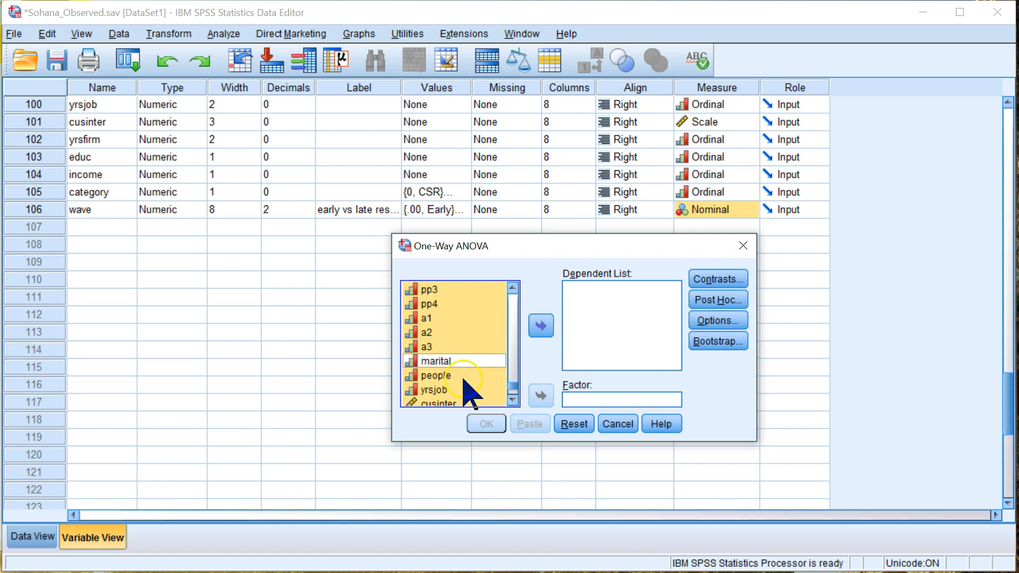
{"action": "scroll", "scroll_direction": "down", "scroll_amount": 3}
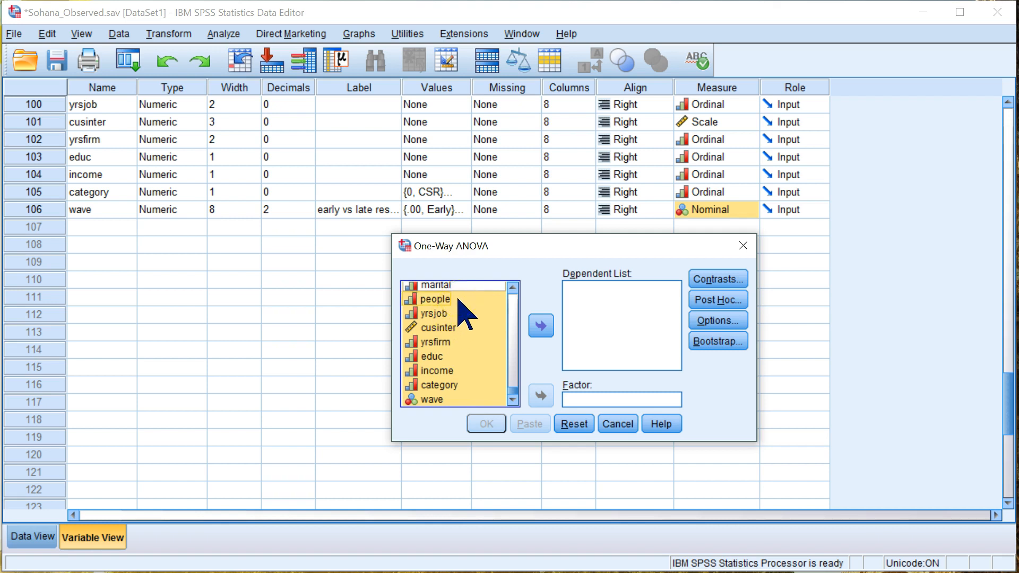
{"action": "mouse_move", "coordinate": [442, 342]}
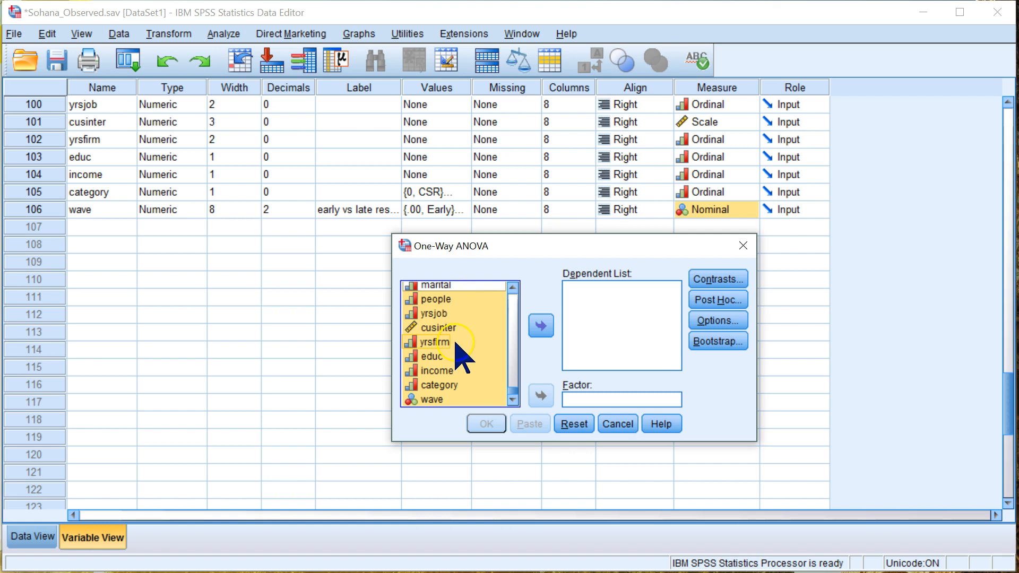
{"action": "mouse_move", "coordinate": [462, 393]}
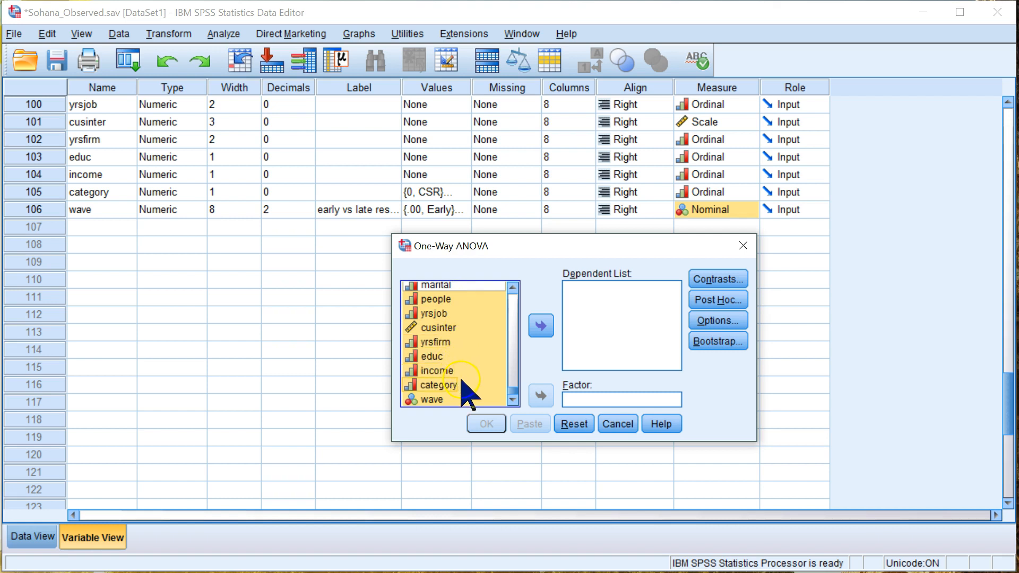
{"action": "mouse_move", "coordinate": [501, 406]}
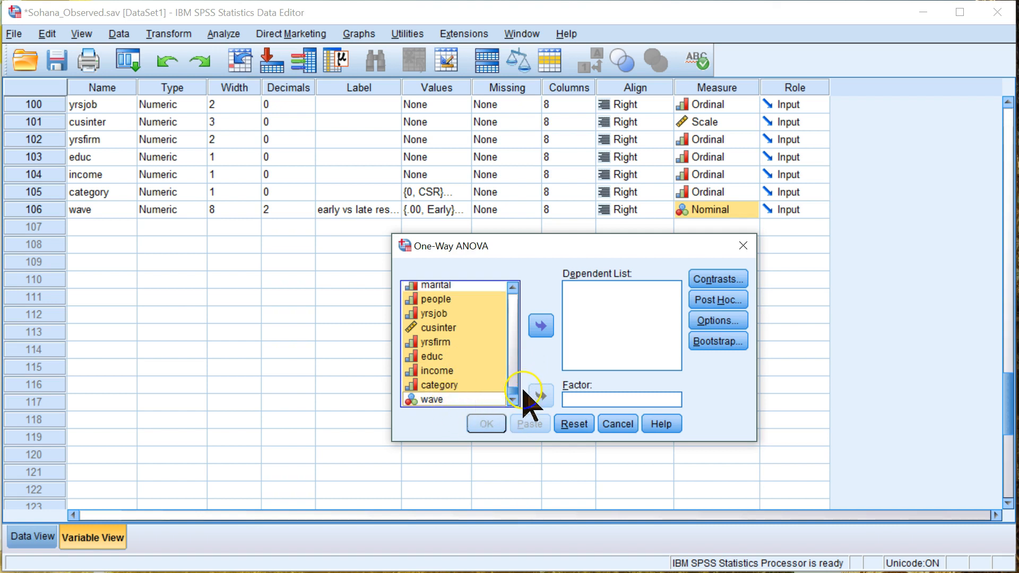
{"action": "scroll", "scroll_direction": "up", "scroll_amount": 3}
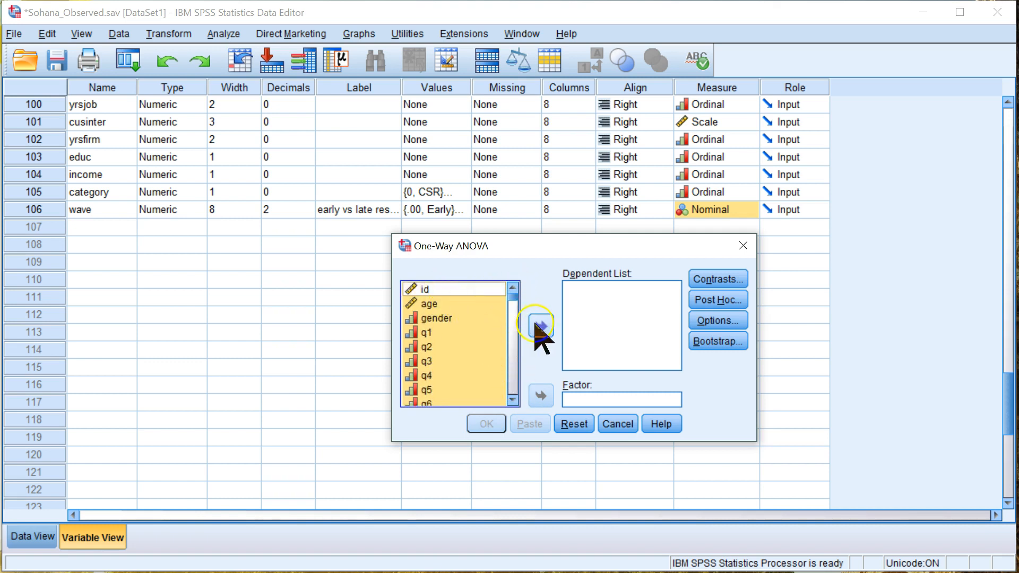
Step: Dismiss the 100-variable warning and add people through category to the Dependent List
{"action": "left_click", "coordinate": [540, 324]}
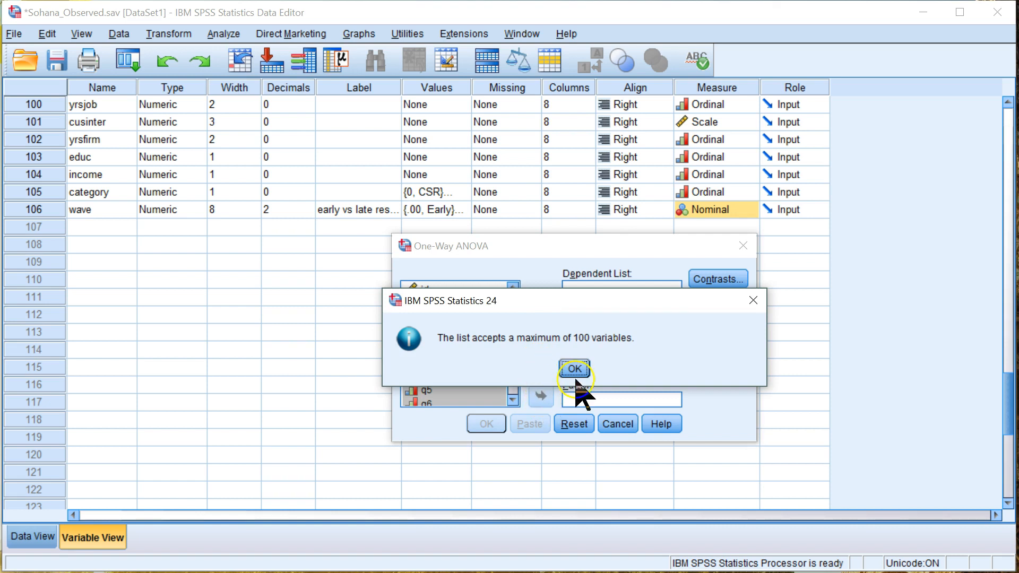
{"action": "left_click", "coordinate": [573, 369]}
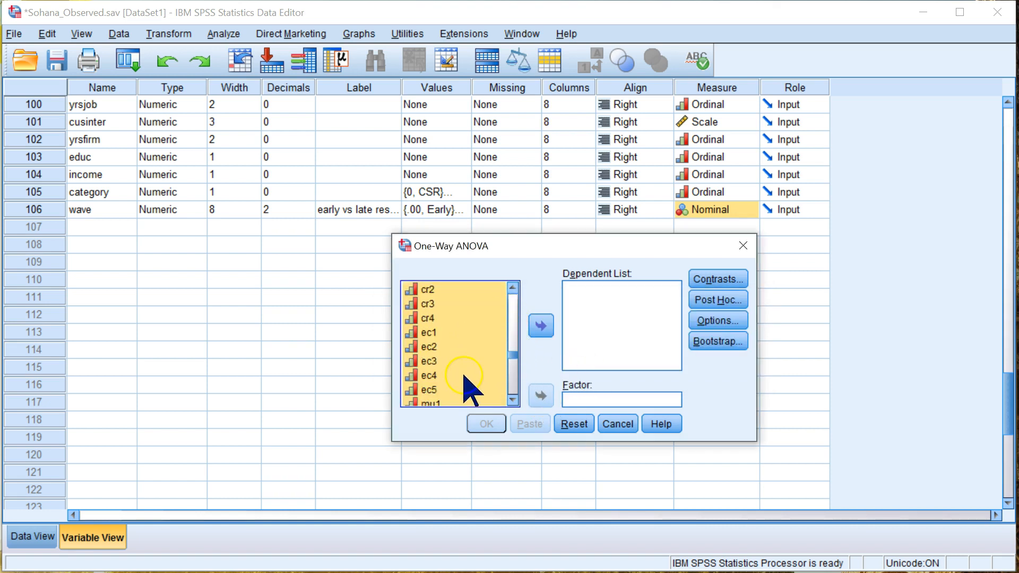
{"action": "scroll", "scroll_direction": "down", "scroll_amount": 3}
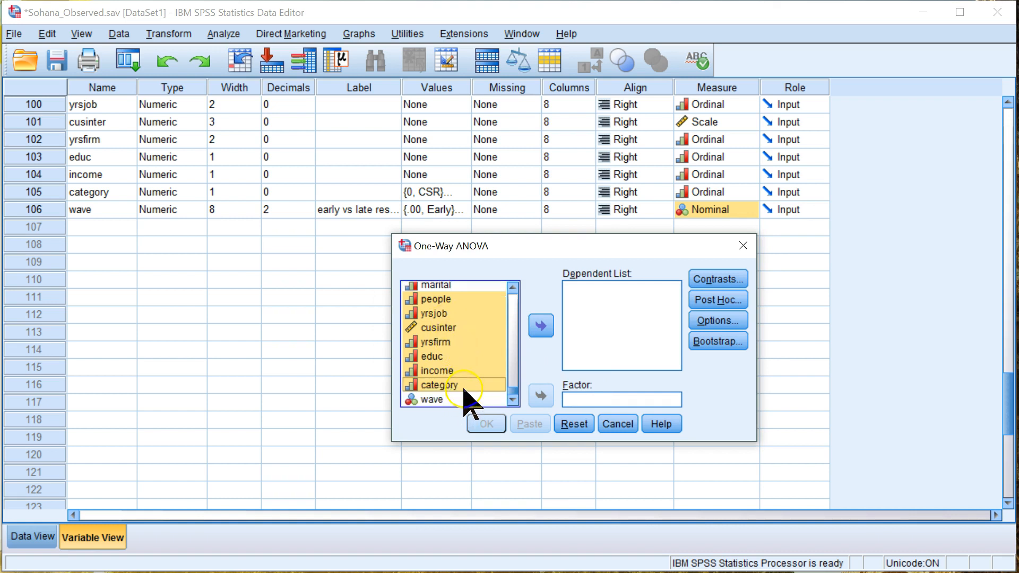
{"action": "scroll", "scroll_direction": "up", "scroll_amount": 3}
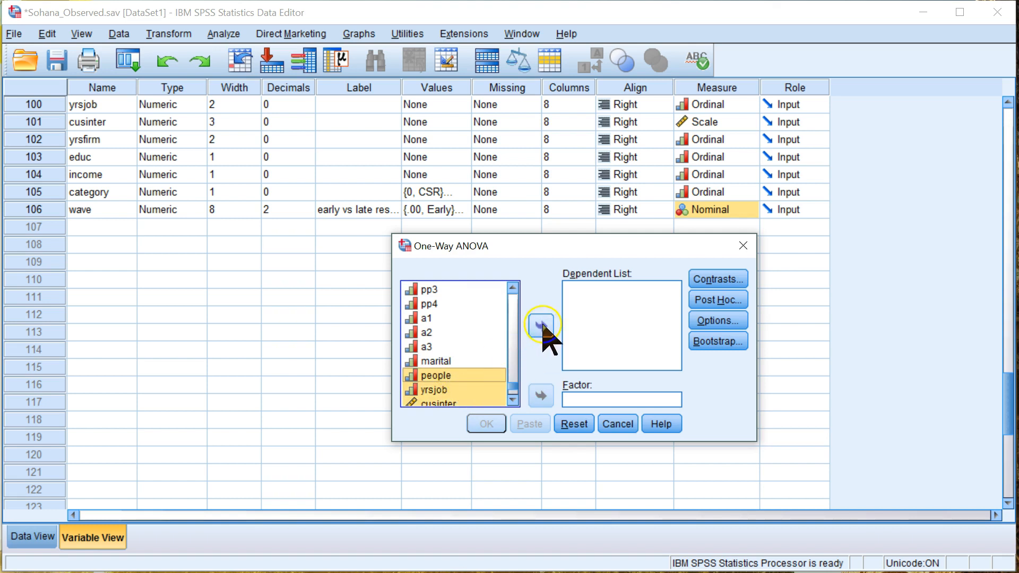
{"action": "left_click", "coordinate": [542, 325]}
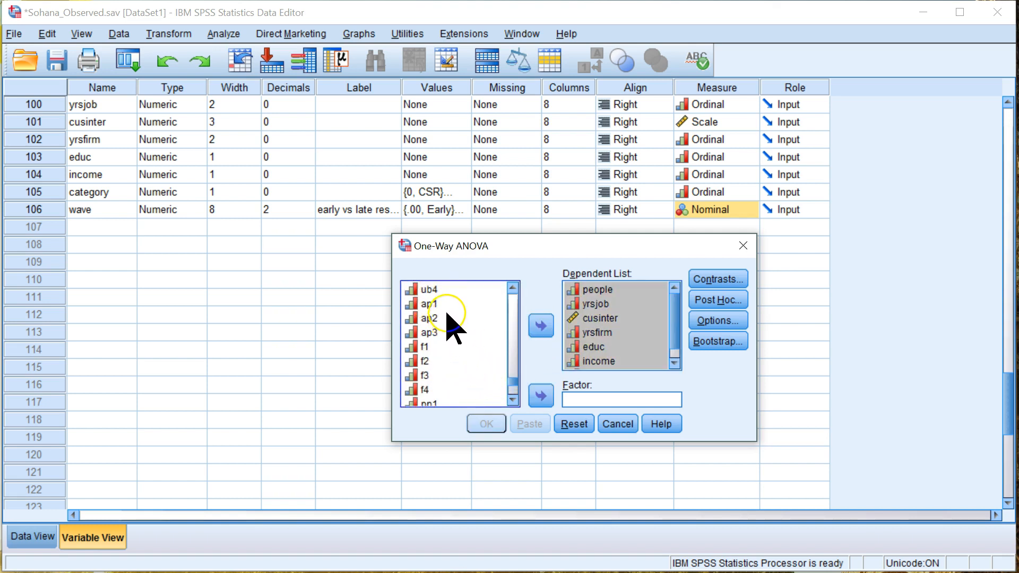
Step: Add the variables from ap1 onward as dependents and make wave the factor
{"action": "left_click", "coordinate": [540, 325]}
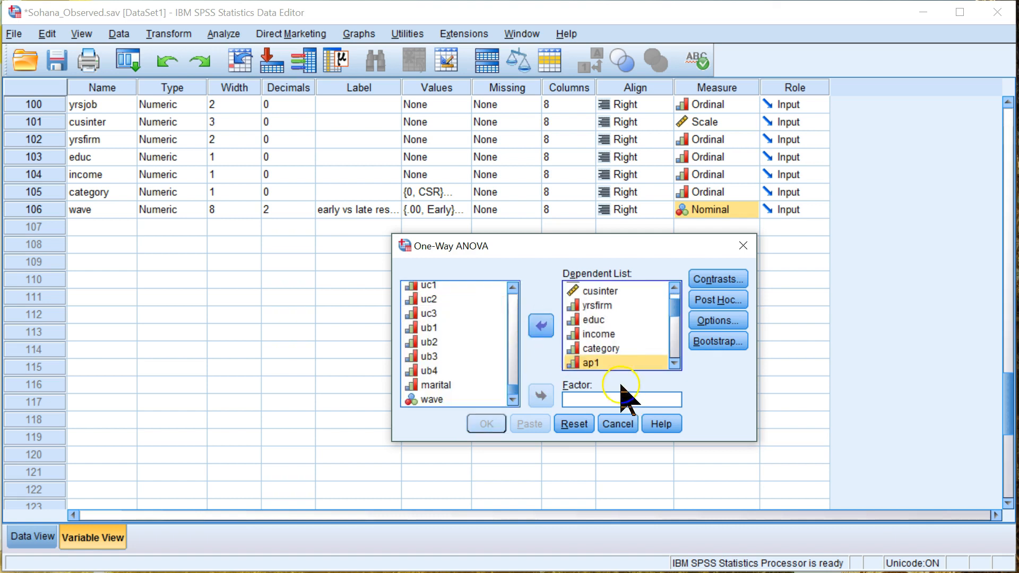
{"action": "mouse_move", "coordinate": [513, 401]}
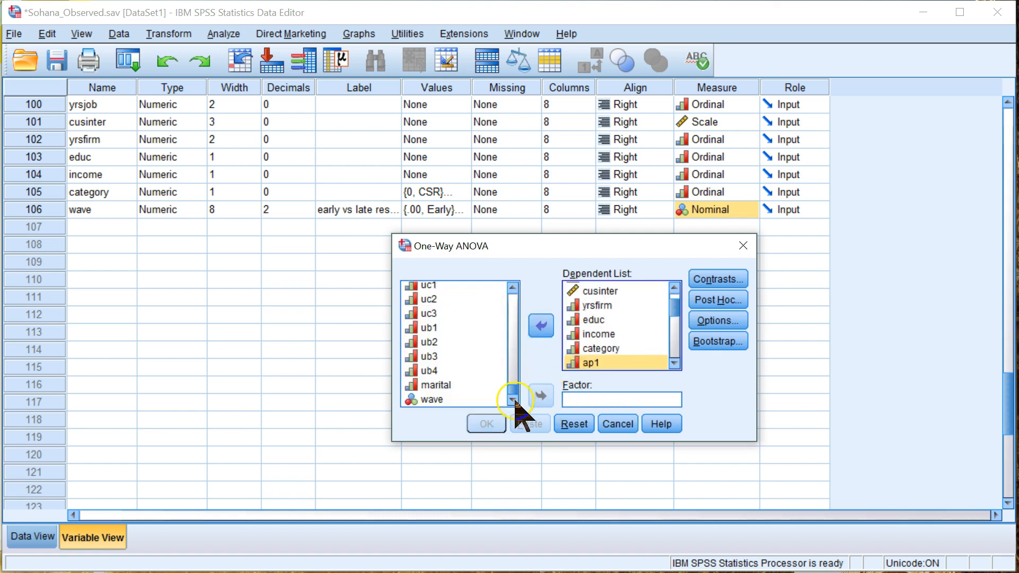
{"action": "left_click", "coordinate": [432, 400]}
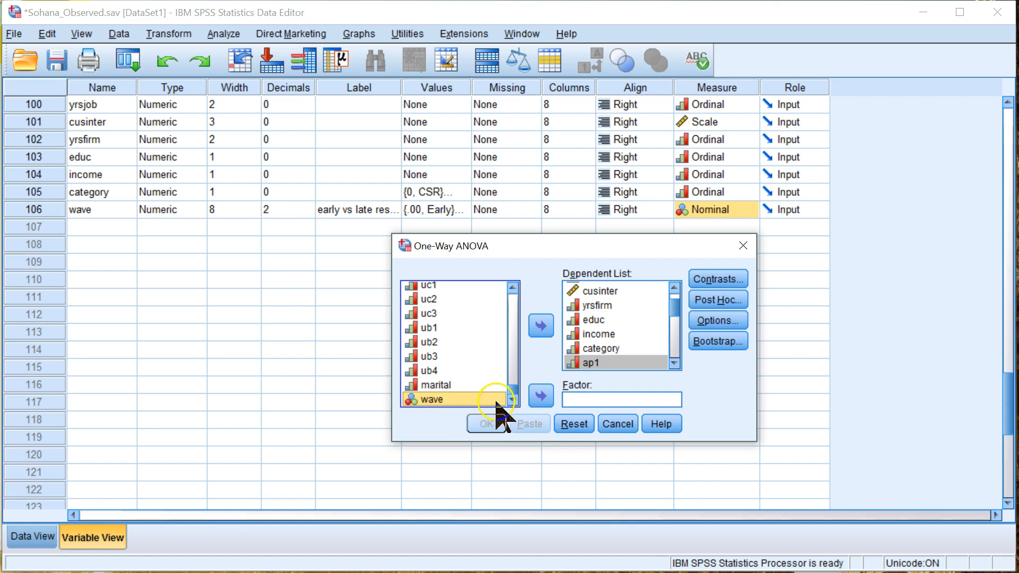
{"action": "left_click", "coordinate": [540, 395]}
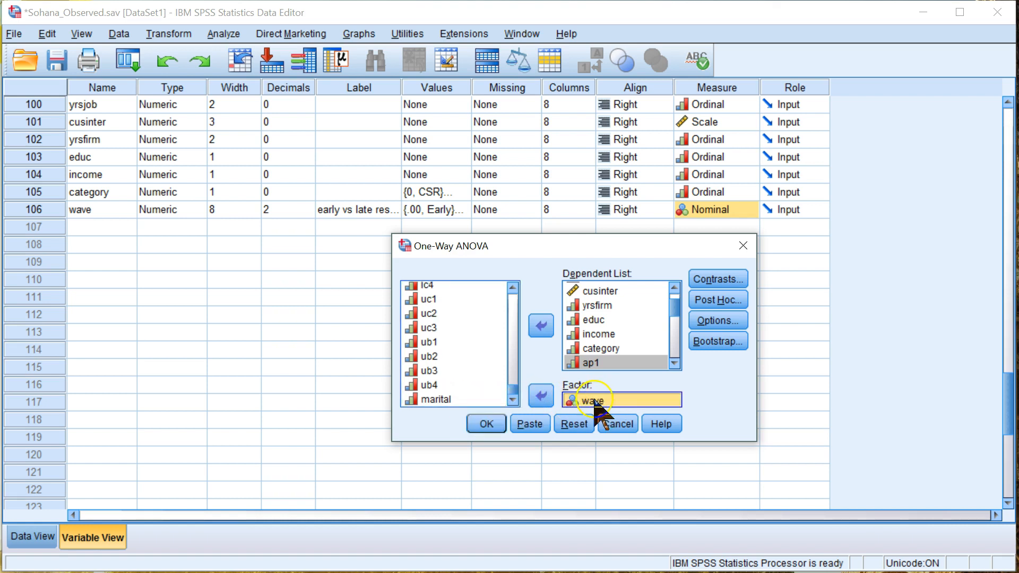
Step: Leave Post Hoc unchanged, tick Homogeneity of variance test, and run the ANOVA
{"action": "left_click", "coordinate": [717, 300]}
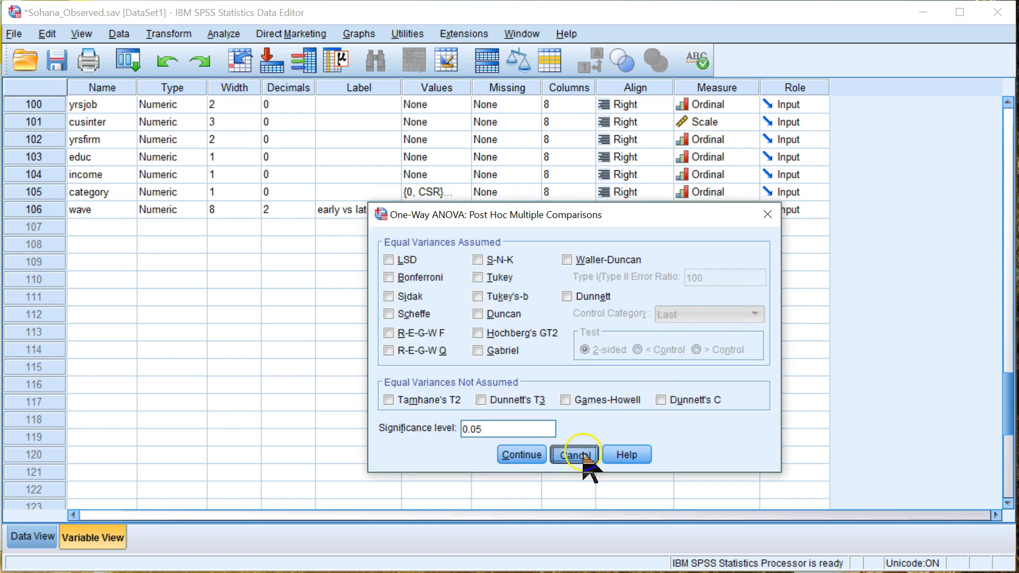
{"action": "left_click", "coordinate": [572, 454]}
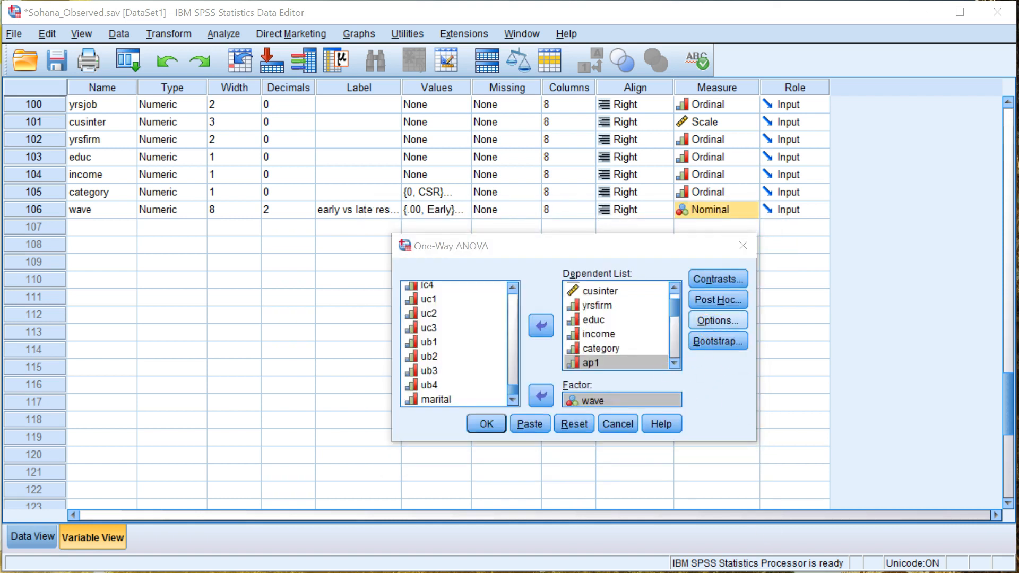
{"action": "left_click", "coordinate": [718, 320]}
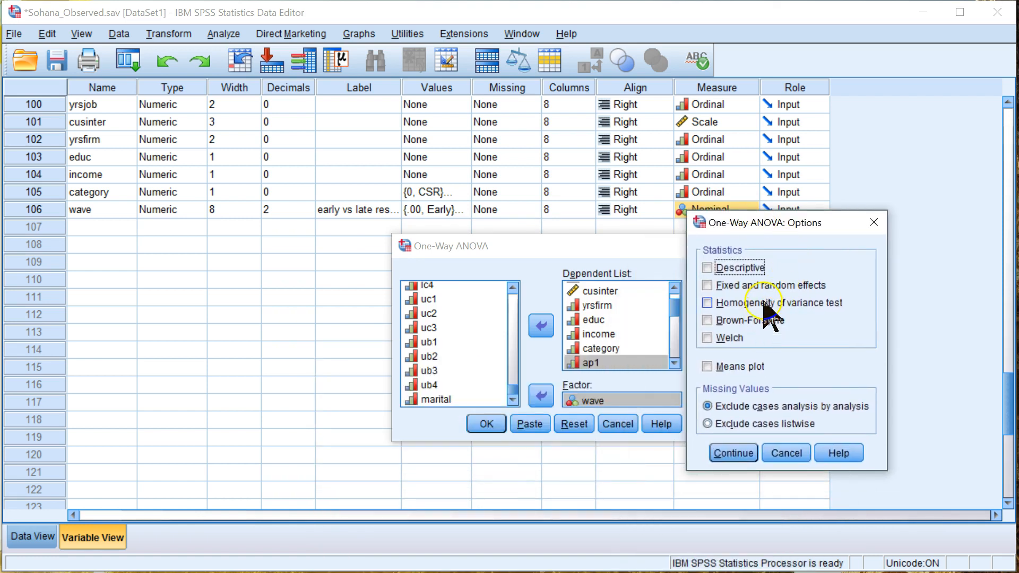
{"action": "left_click", "coordinate": [707, 302]}
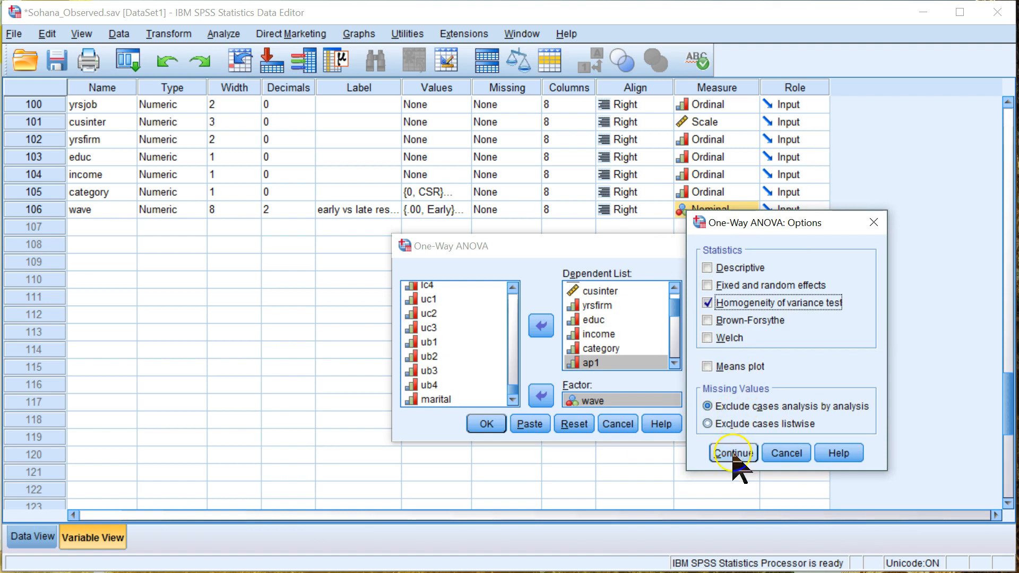
{"action": "left_click", "coordinate": [731, 452]}
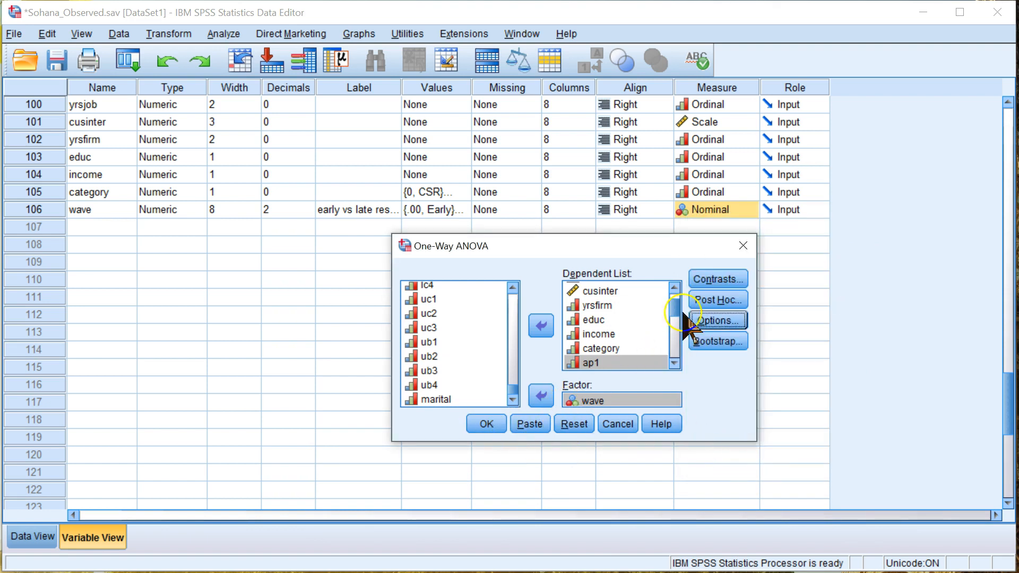
{"action": "left_click", "coordinate": [486, 424]}
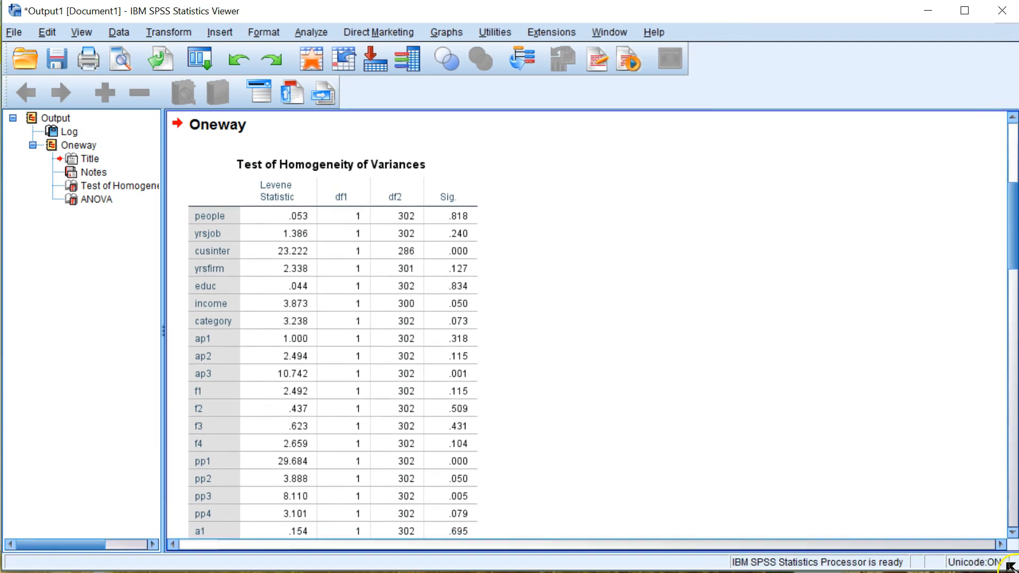
{"action": "left_click", "coordinate": [461, 356]}
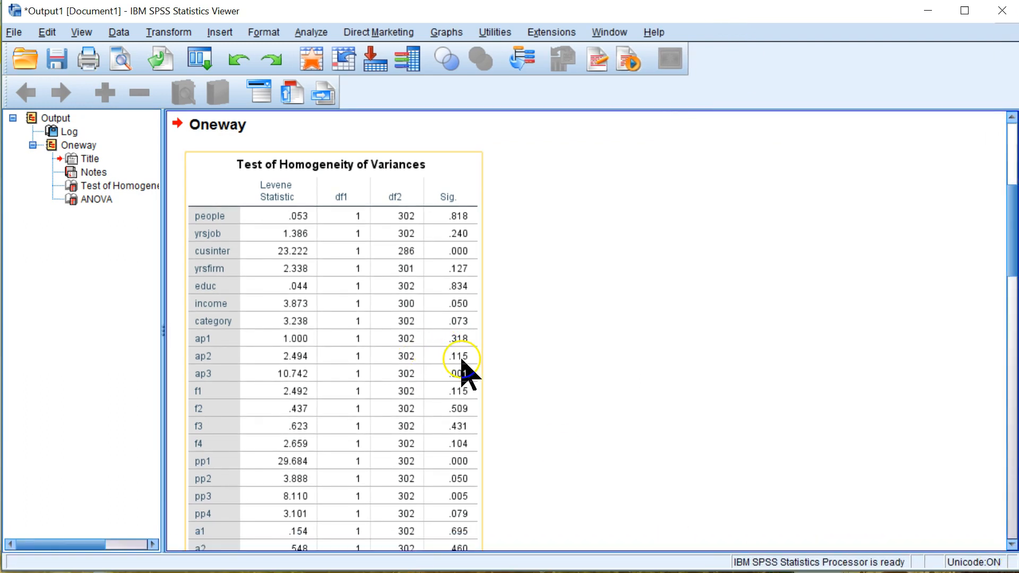
{"action": "mouse_move", "coordinate": [481, 354]}
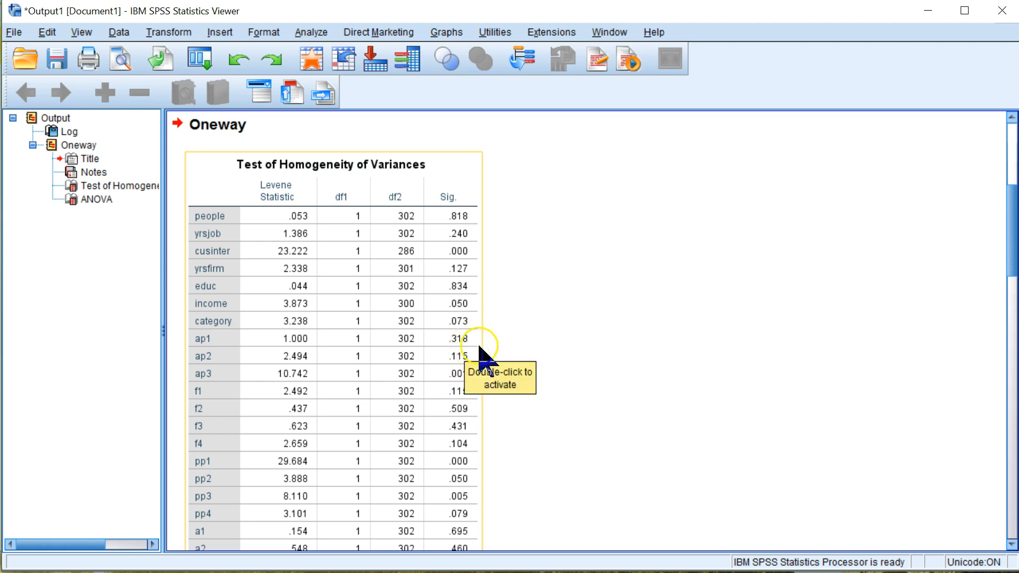
{"action": "mouse_move", "coordinate": [455, 221]}
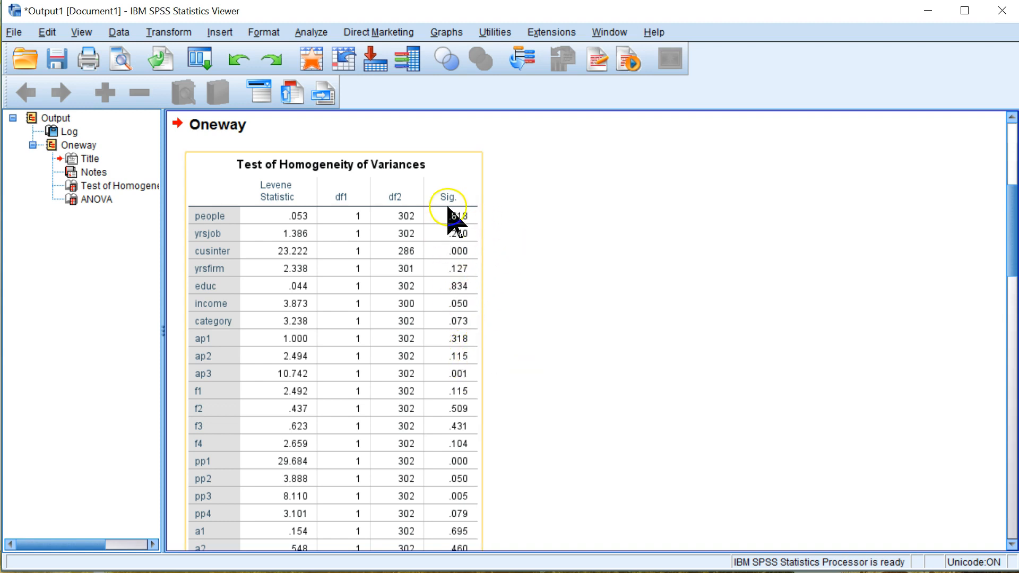
{"action": "mouse_move", "coordinate": [474, 254]}
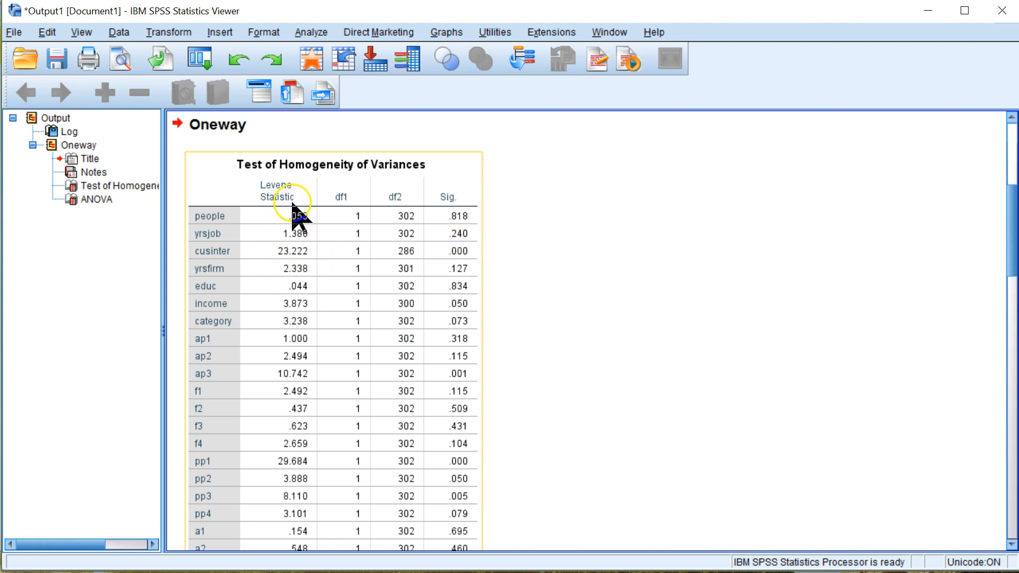
{"action": "mouse_move", "coordinate": [458, 234]}
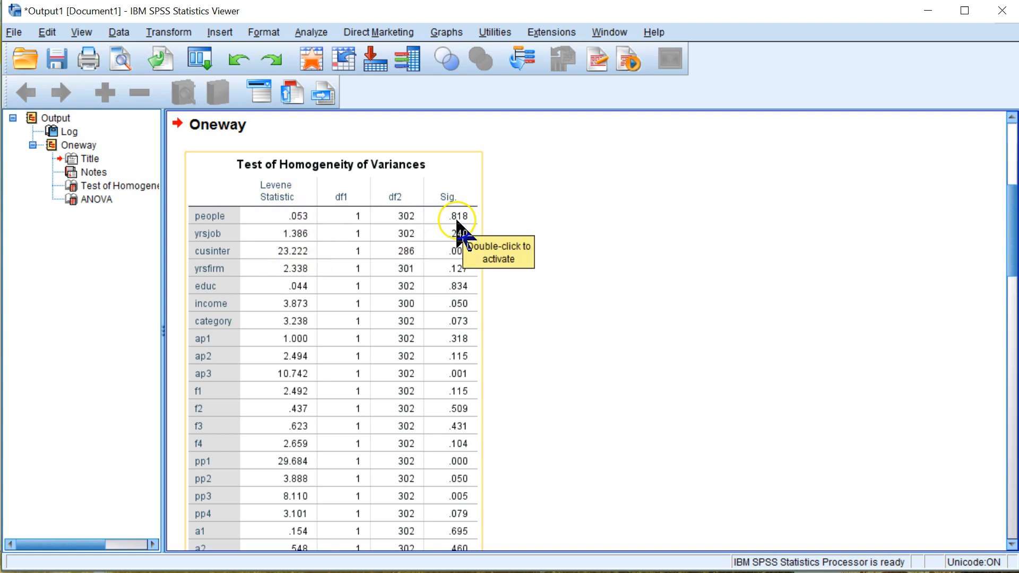
{"action": "mouse_move", "coordinate": [463, 238]}
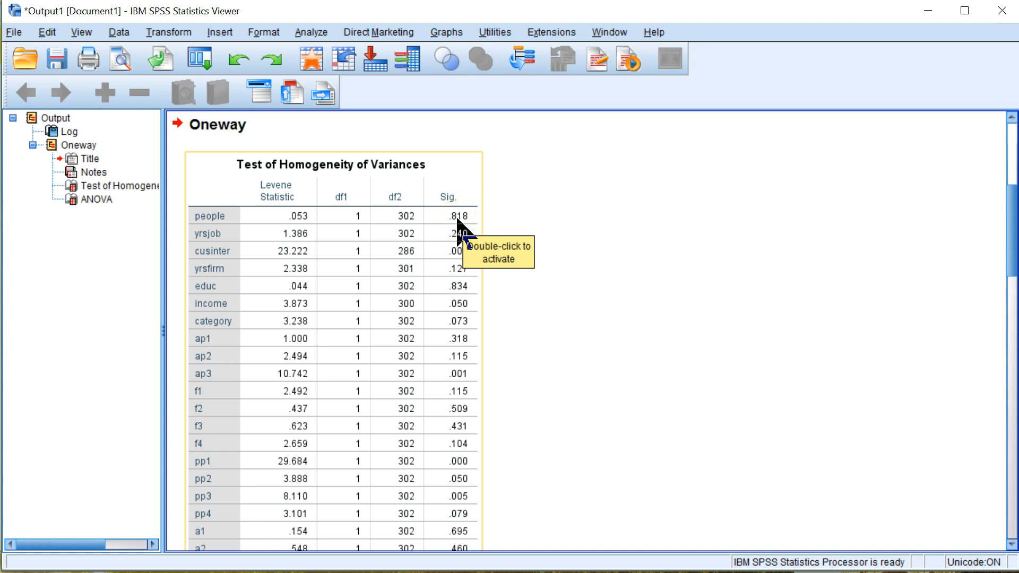
{"action": "mouse_move", "coordinate": [469, 217]}
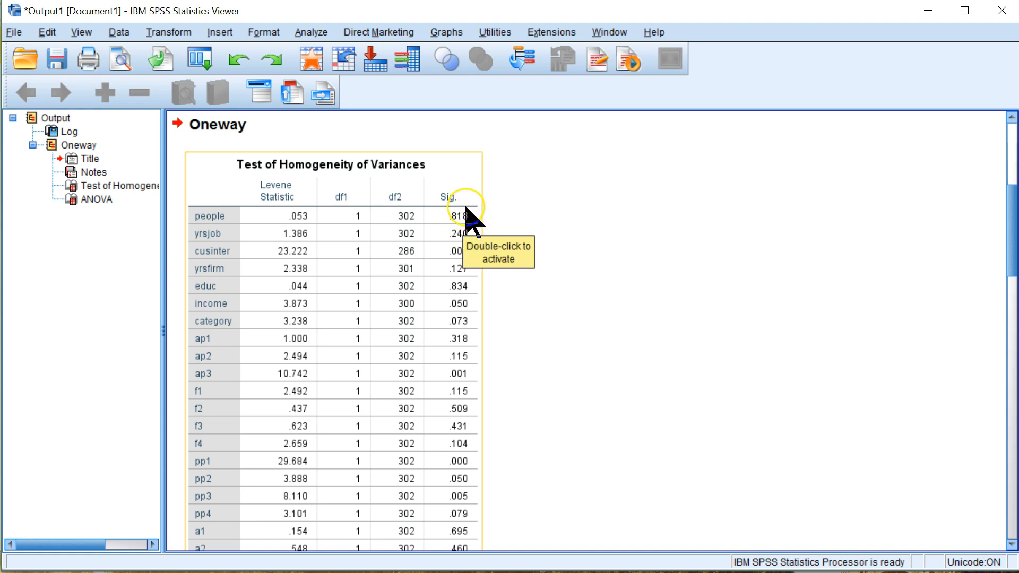
{"action": "mouse_move", "coordinate": [582, 276]}
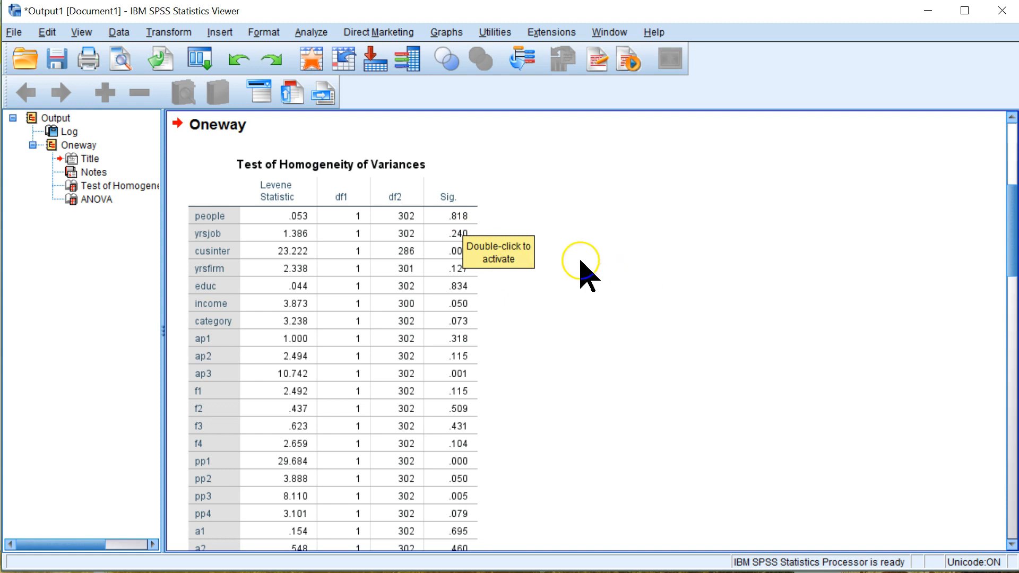
{"action": "mouse_move", "coordinate": [1008, 270]}
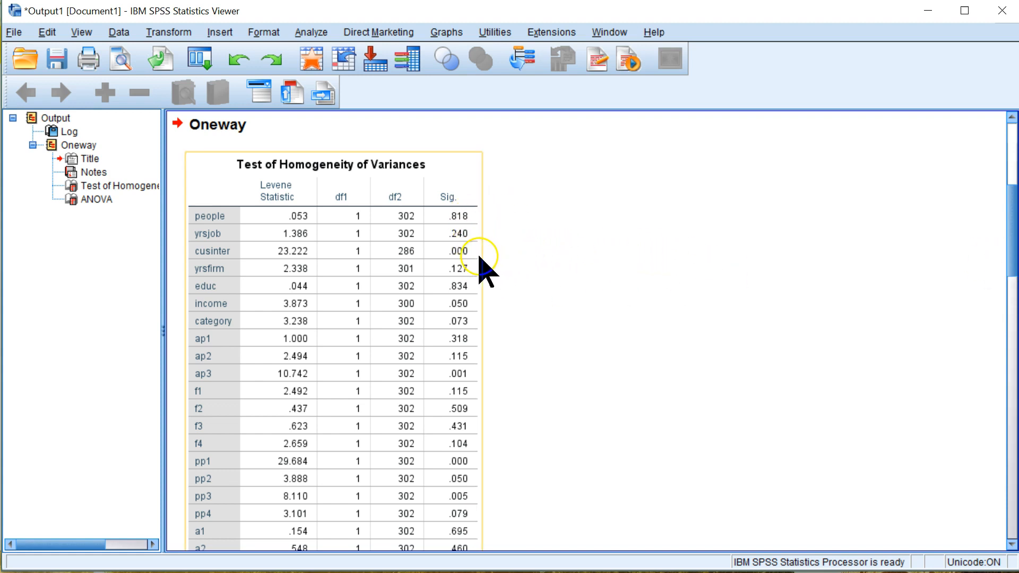
{"action": "mouse_move", "coordinate": [474, 267]}
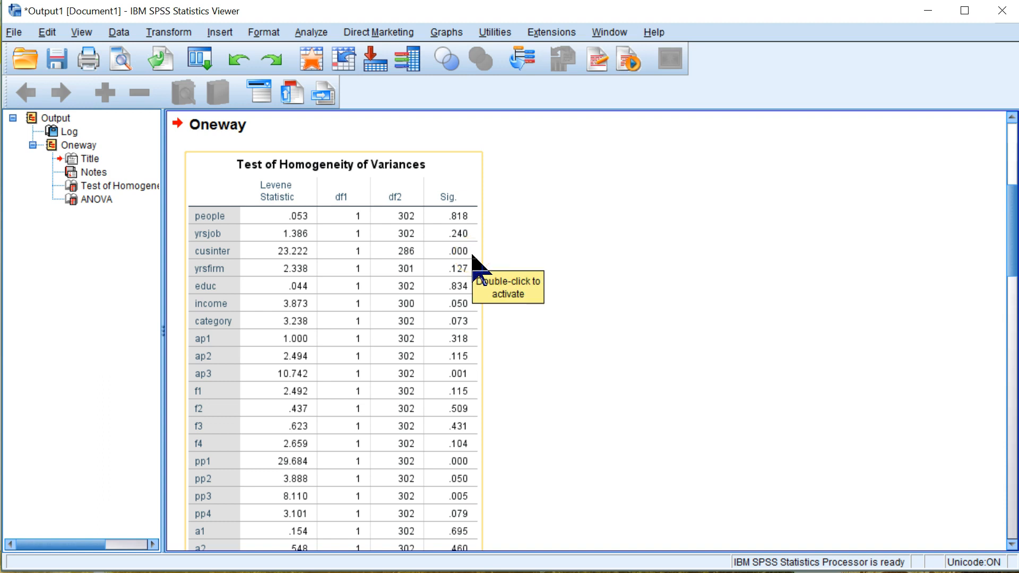
{"action": "mouse_move", "coordinate": [481, 269]}
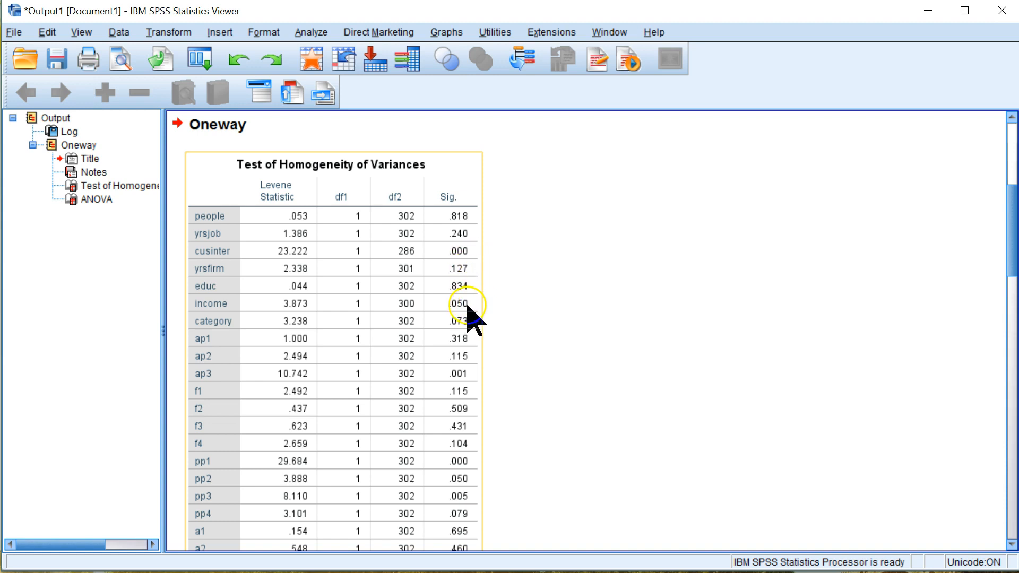
{"action": "mouse_move", "coordinate": [465, 315]}
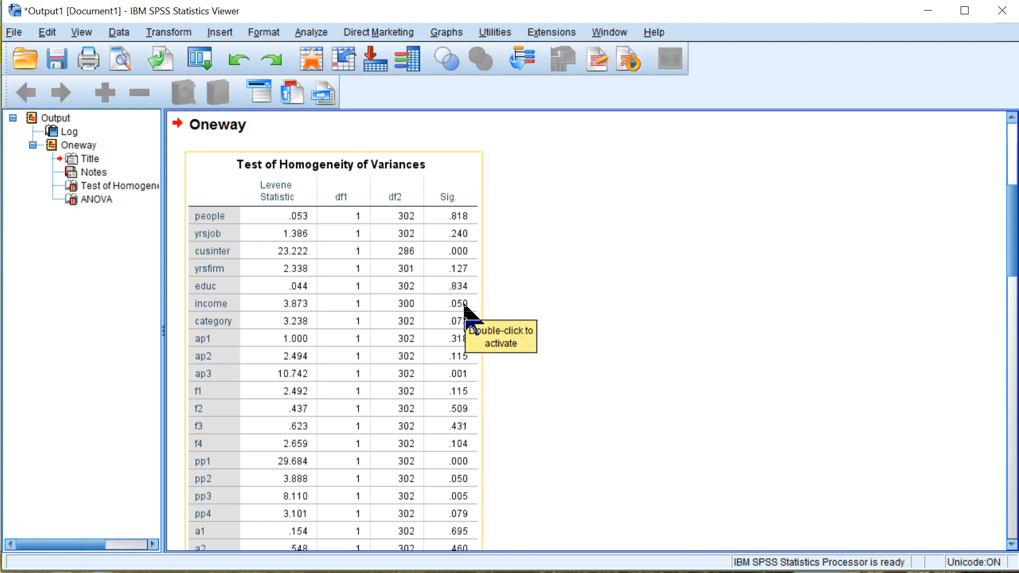
{"action": "mouse_move", "coordinate": [477, 338]}
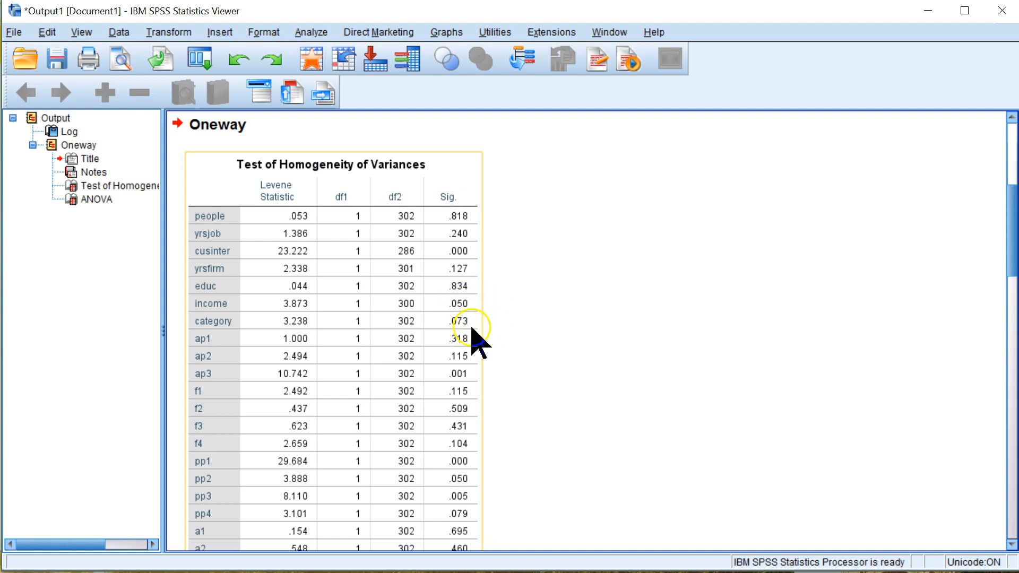
{"action": "mouse_move", "coordinate": [473, 335]}
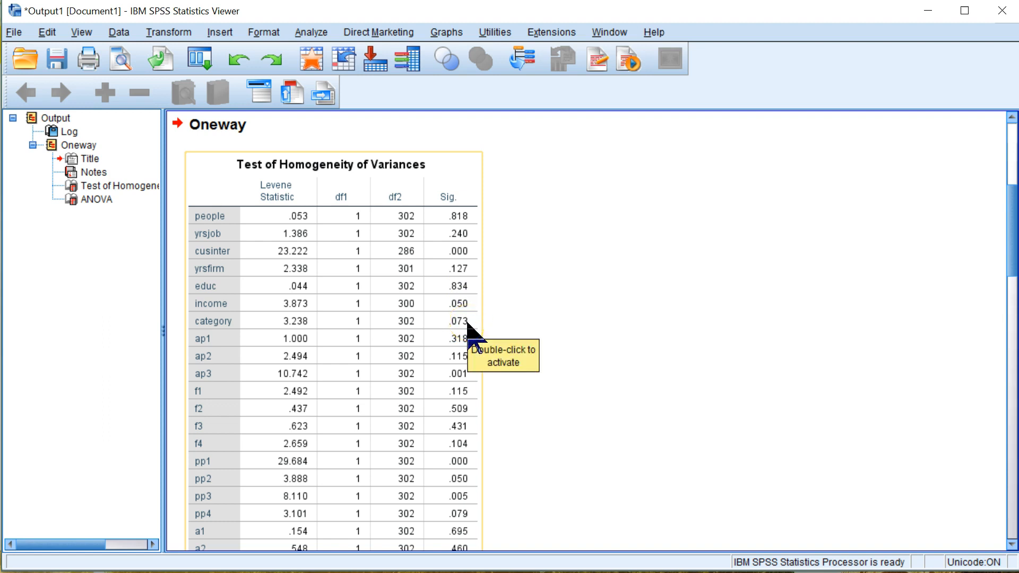
{"action": "mouse_move", "coordinate": [471, 338]}
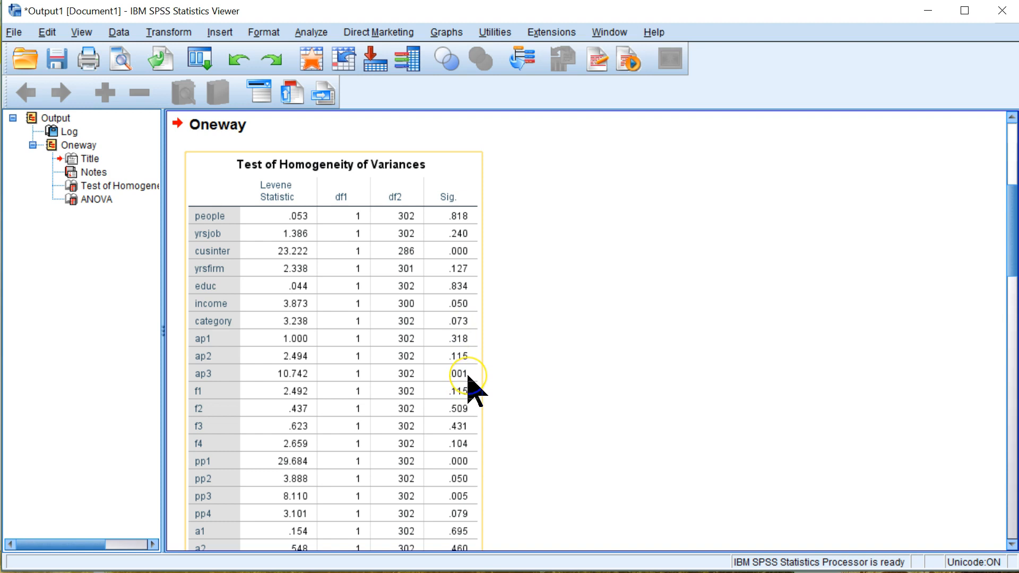
{"action": "mouse_move", "coordinate": [472, 387]}
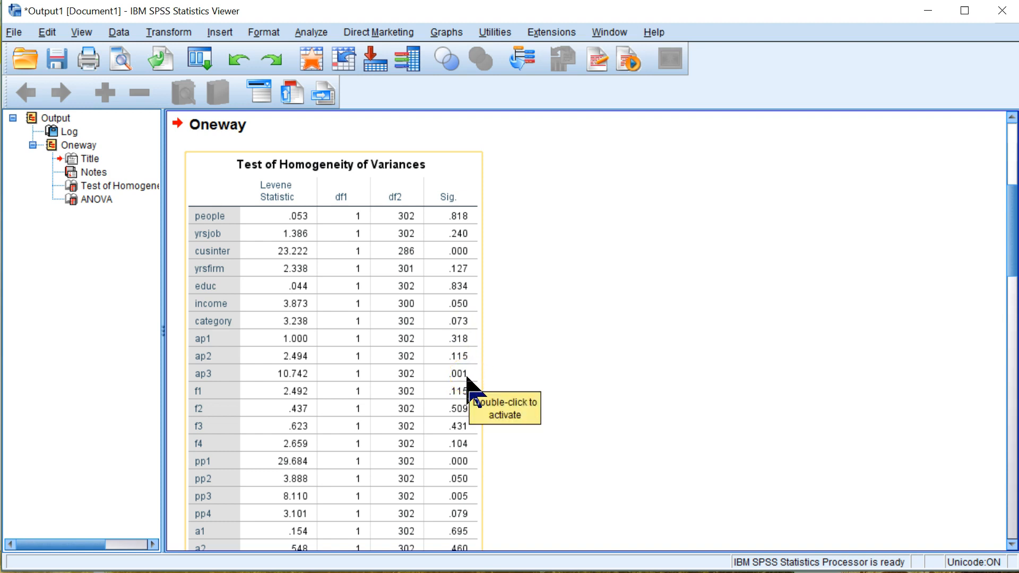
{"action": "left_click", "coordinate": [464, 382]}
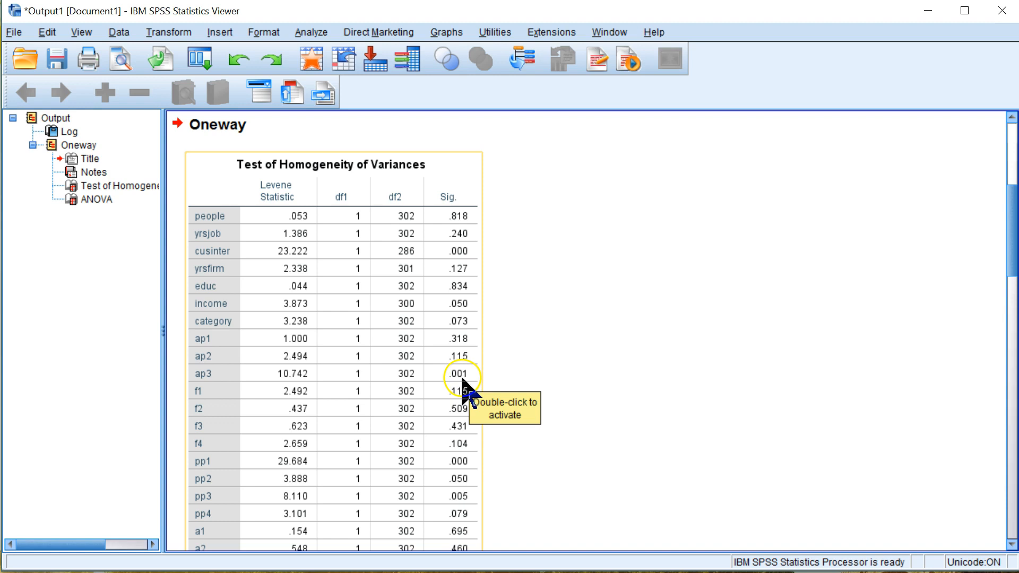
{"action": "mouse_move", "coordinate": [495, 442]}
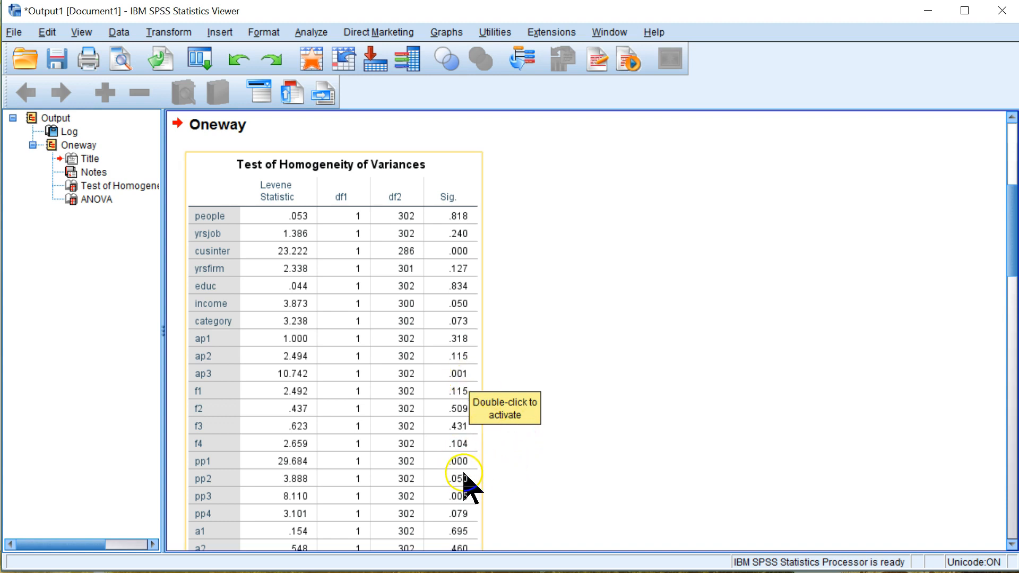
{"action": "scroll", "scroll_direction": "down", "scroll_amount": 3}
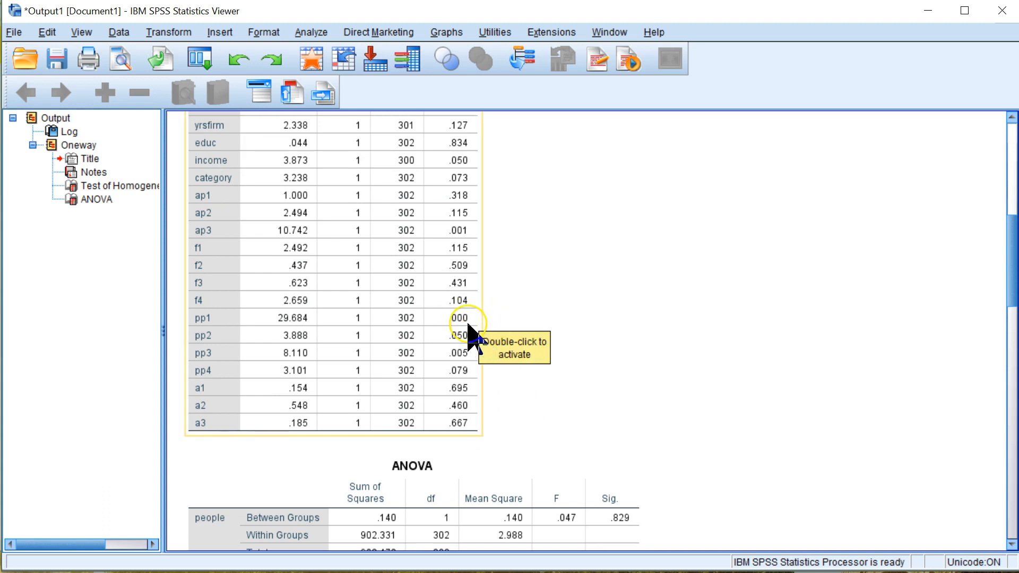
{"action": "mouse_move", "coordinate": [469, 338]}
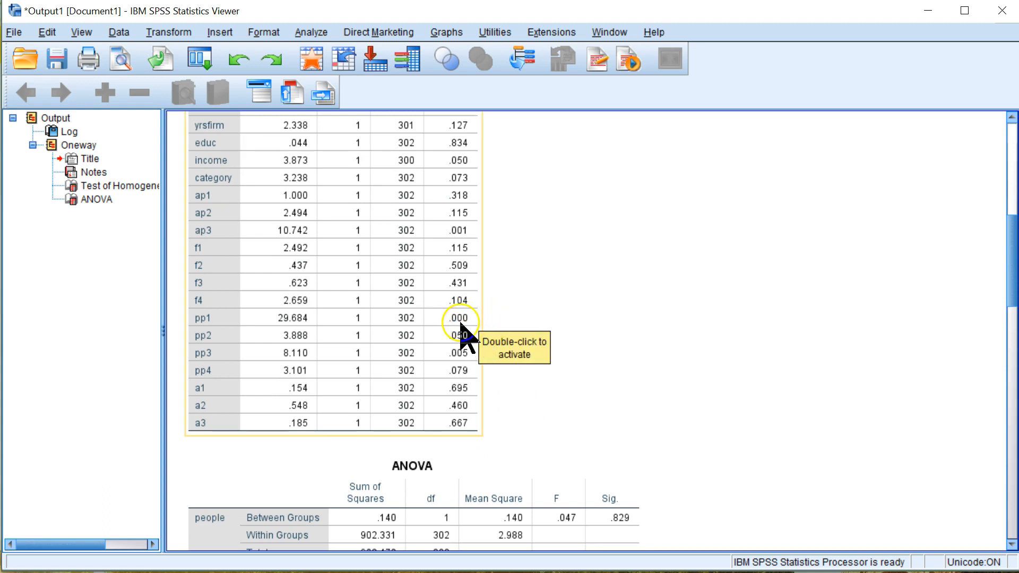
{"action": "mouse_move", "coordinate": [484, 377]}
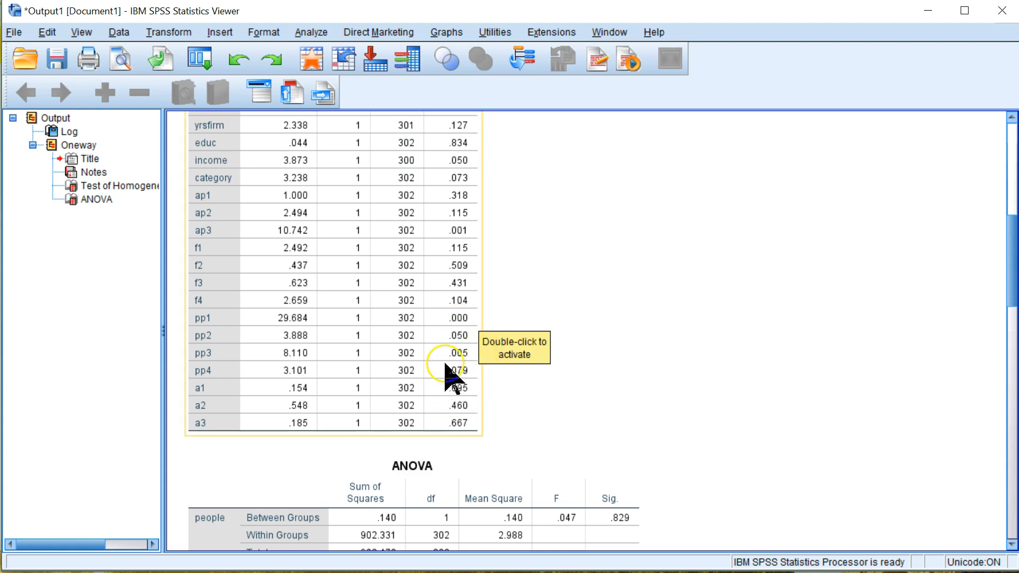
{"action": "mouse_move", "coordinate": [458, 344]}
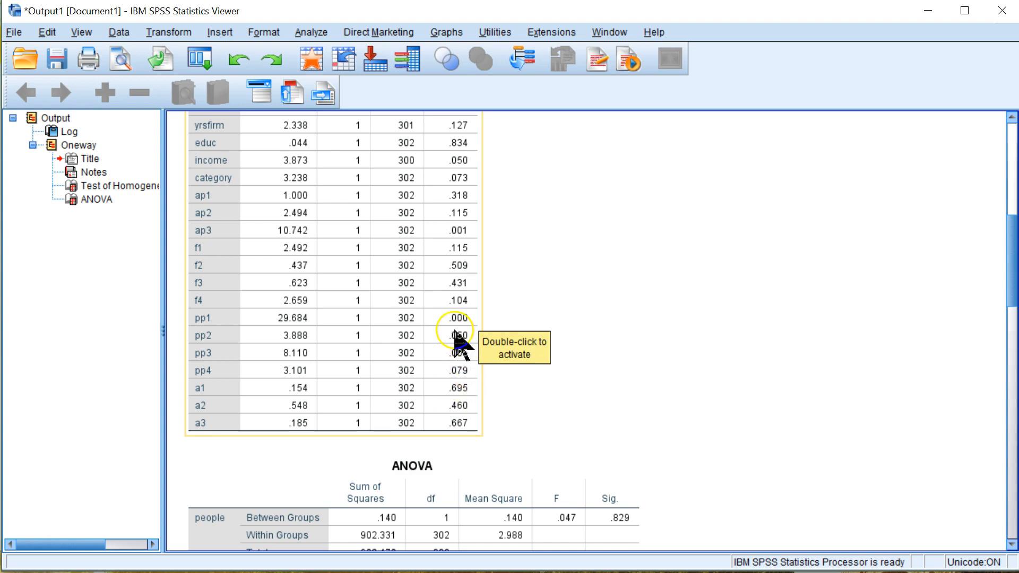
{"action": "mouse_move", "coordinate": [458, 335]}
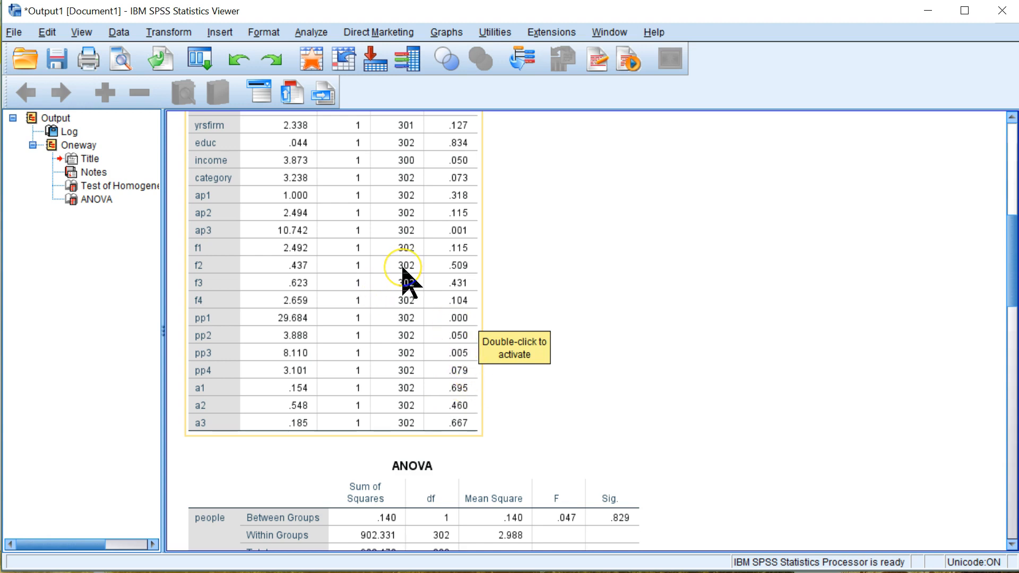
{"action": "mouse_move", "coordinate": [458, 325]}
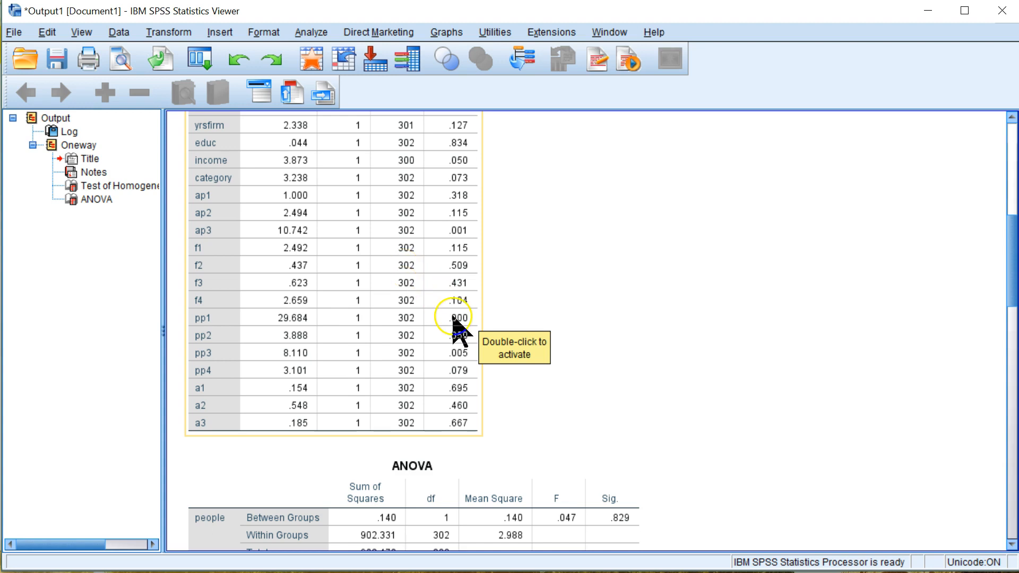
{"action": "scroll", "scroll_direction": "up", "scroll_amount": 3}
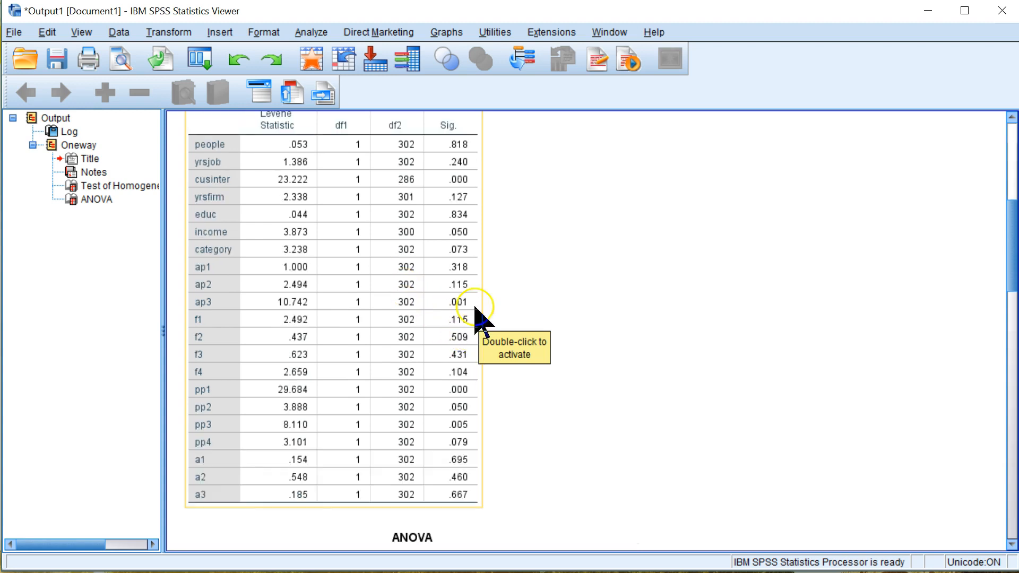
{"action": "mouse_move", "coordinate": [489, 184]}
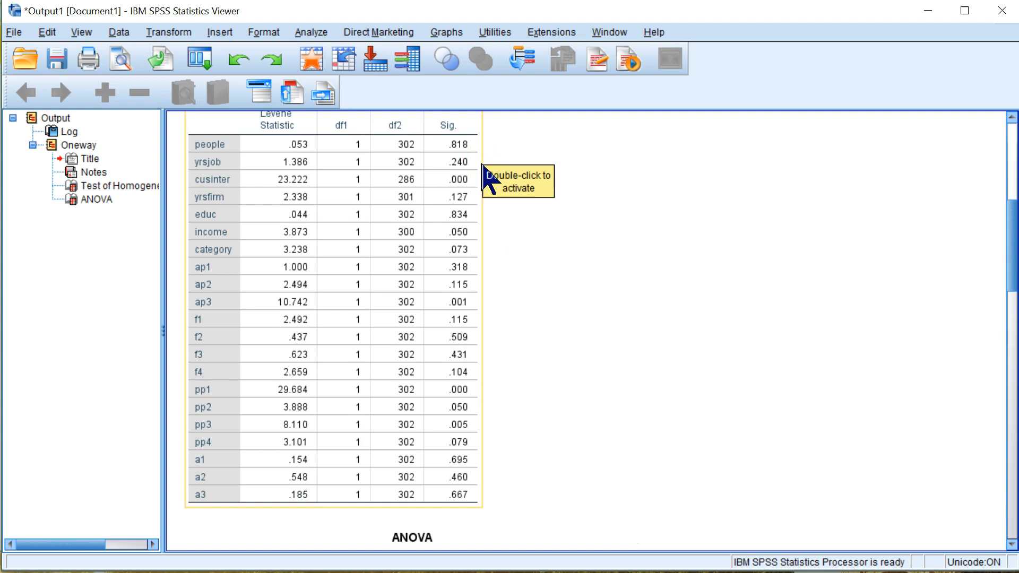
{"action": "mouse_move", "coordinate": [488, 176]}
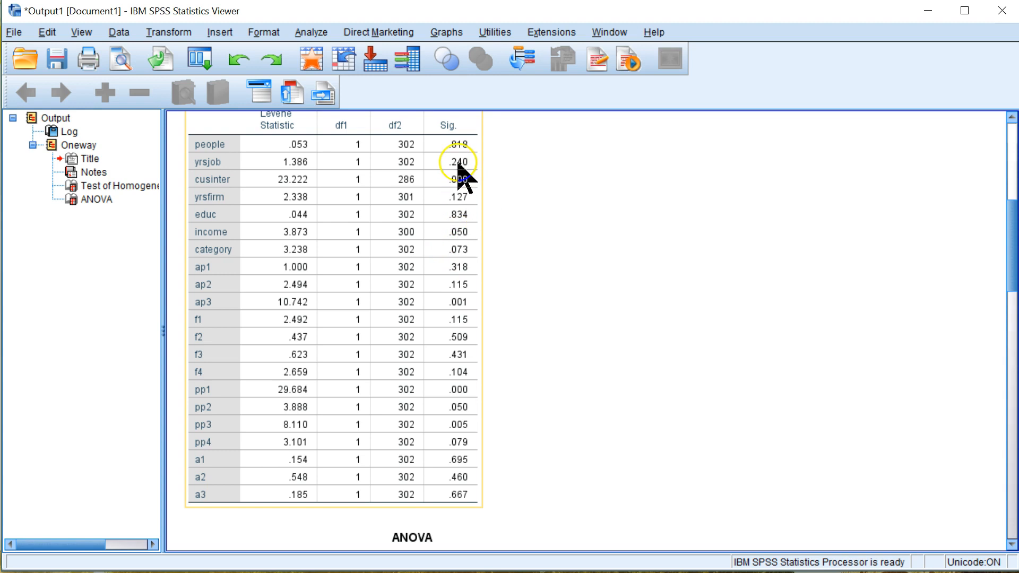
{"action": "mouse_move", "coordinate": [465, 354]}
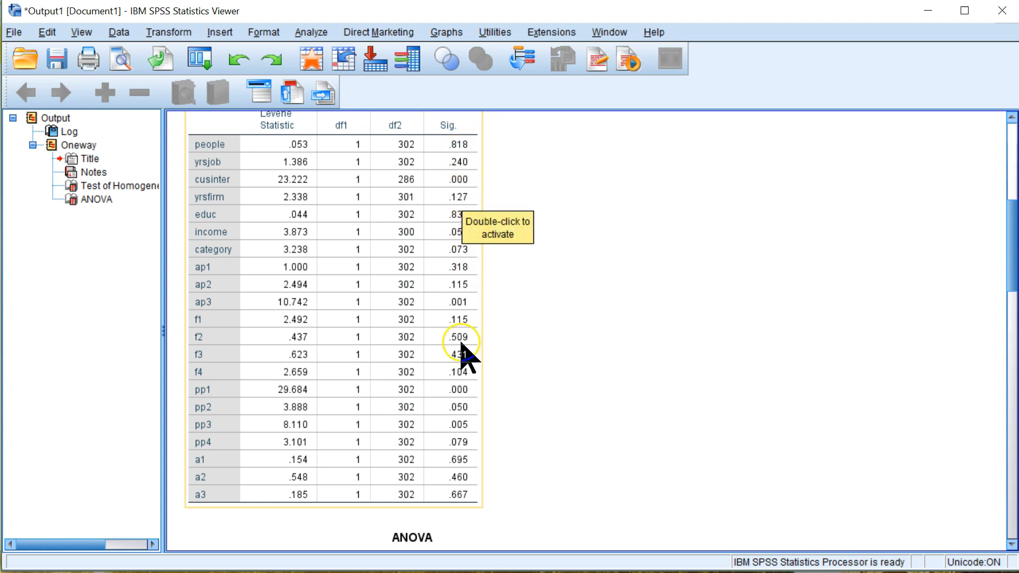
{"action": "mouse_move", "coordinate": [457, 484]}
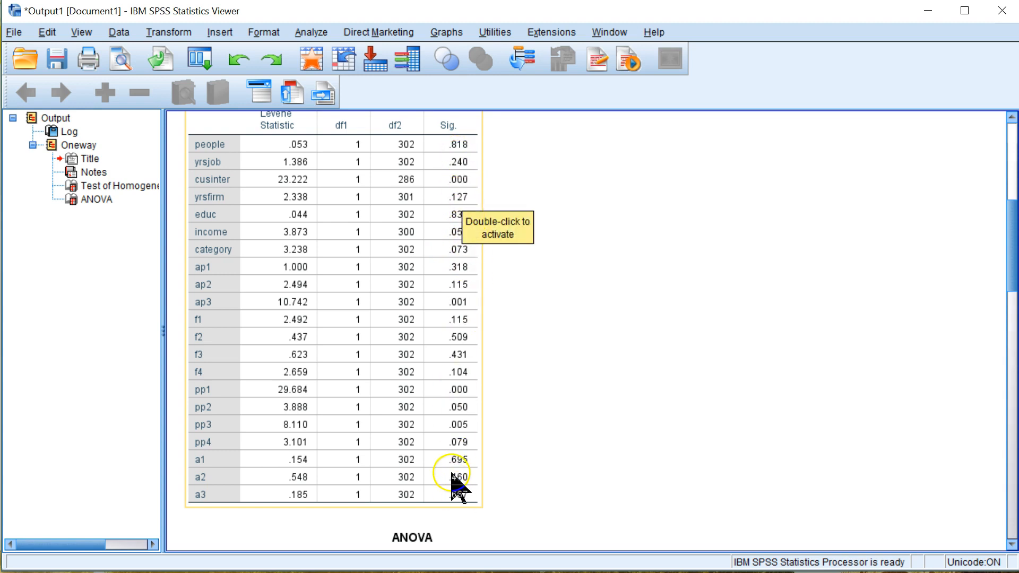
{"action": "mouse_move", "coordinate": [208, 406]}
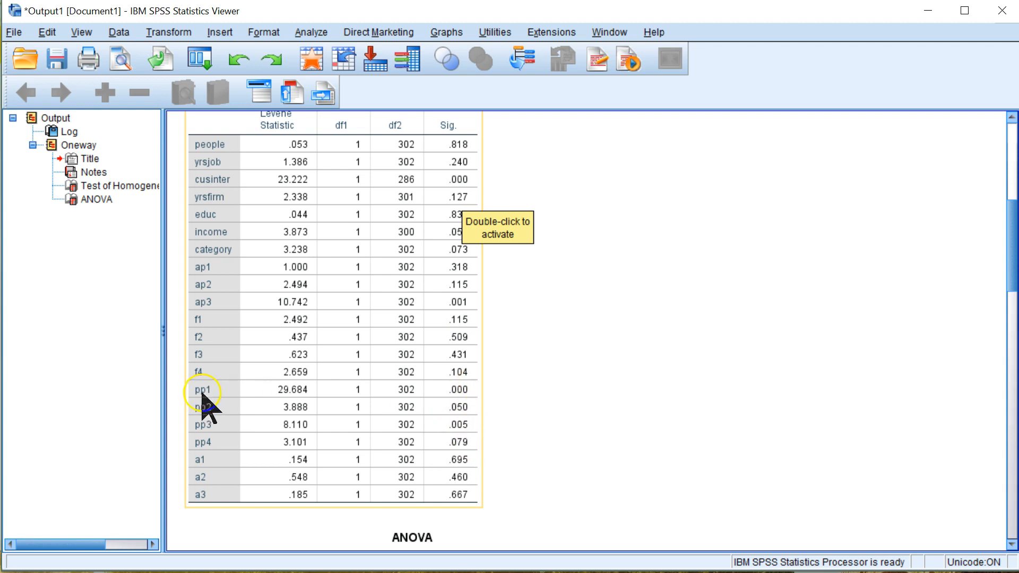
{"action": "mouse_move", "coordinate": [238, 403]}
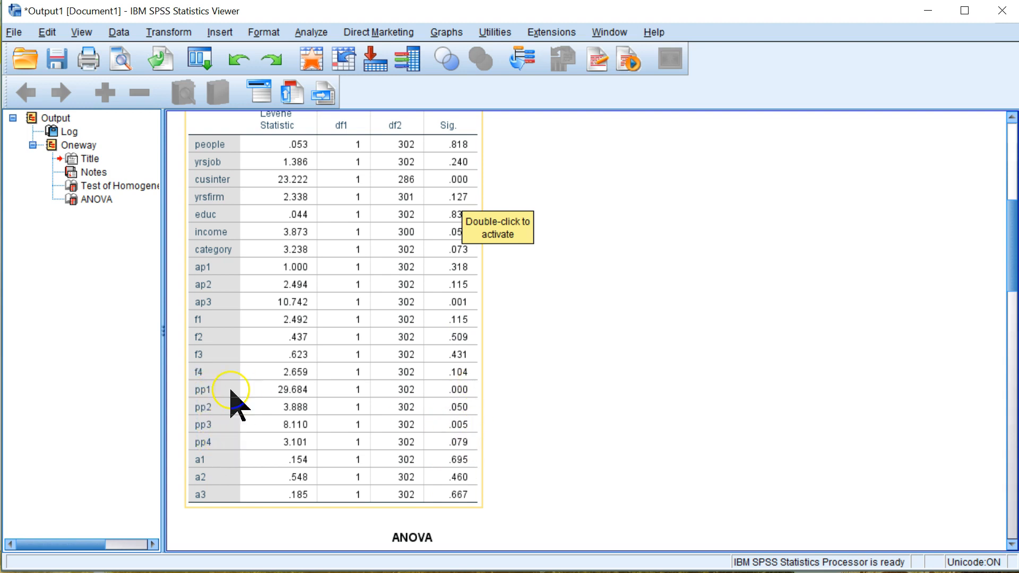
{"action": "mouse_move", "coordinate": [223, 405]}
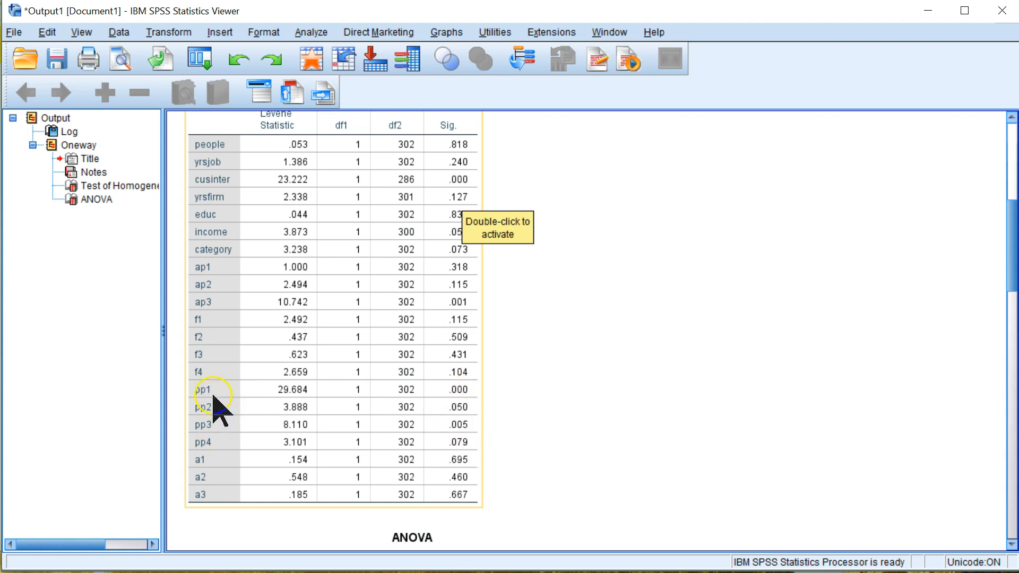
{"action": "mouse_move", "coordinate": [408, 407]}
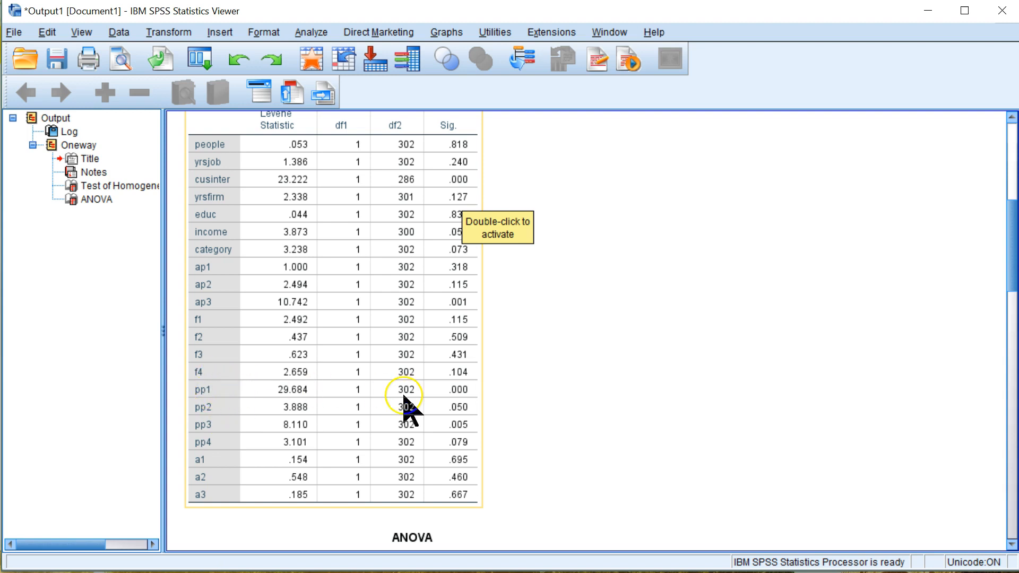
{"action": "mouse_move", "coordinate": [503, 397]}
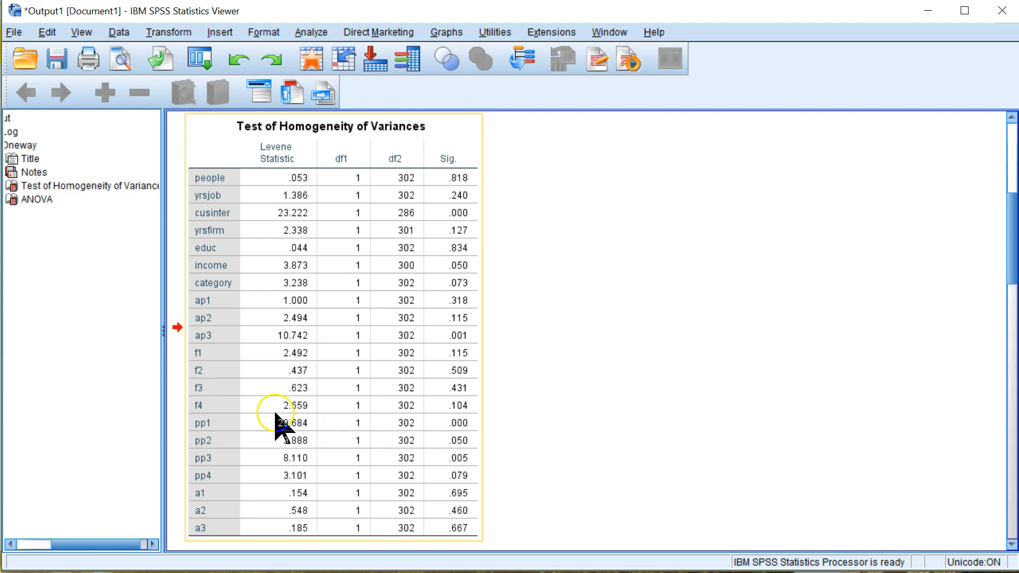
{"action": "mouse_move", "coordinate": [461, 504]}
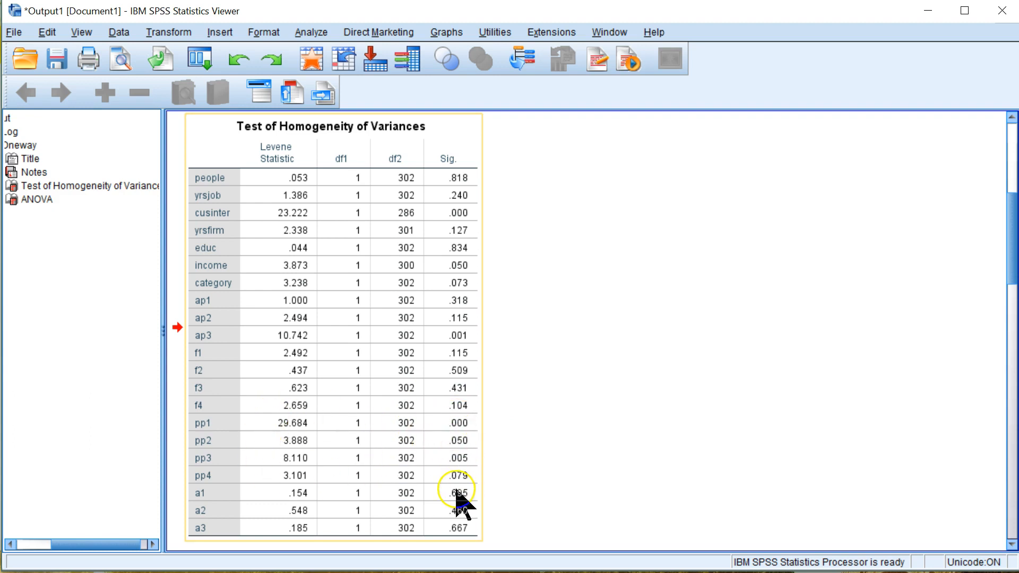
{"action": "mouse_move", "coordinate": [238, 244]}
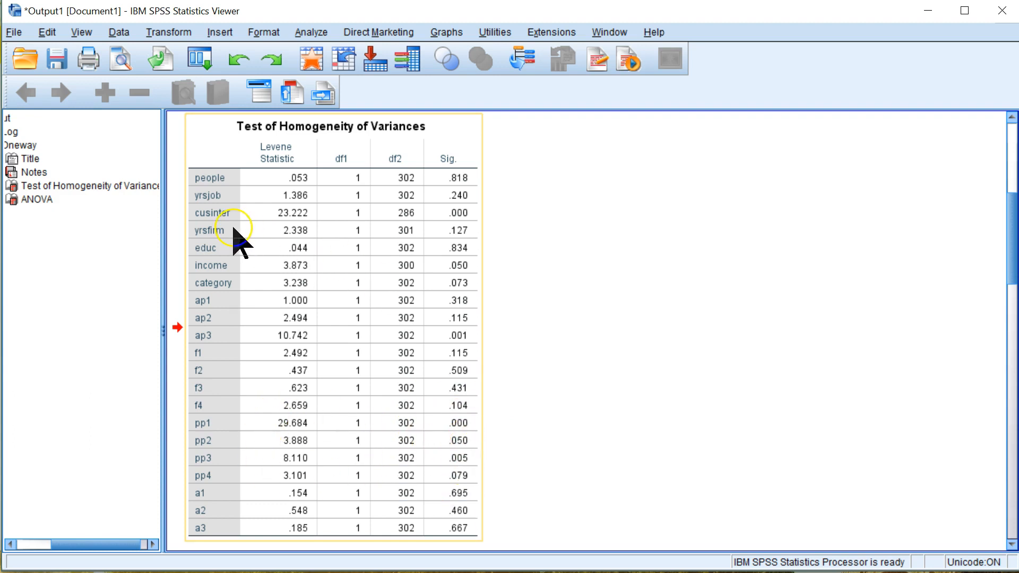
{"action": "mouse_move", "coordinate": [298, 228]}
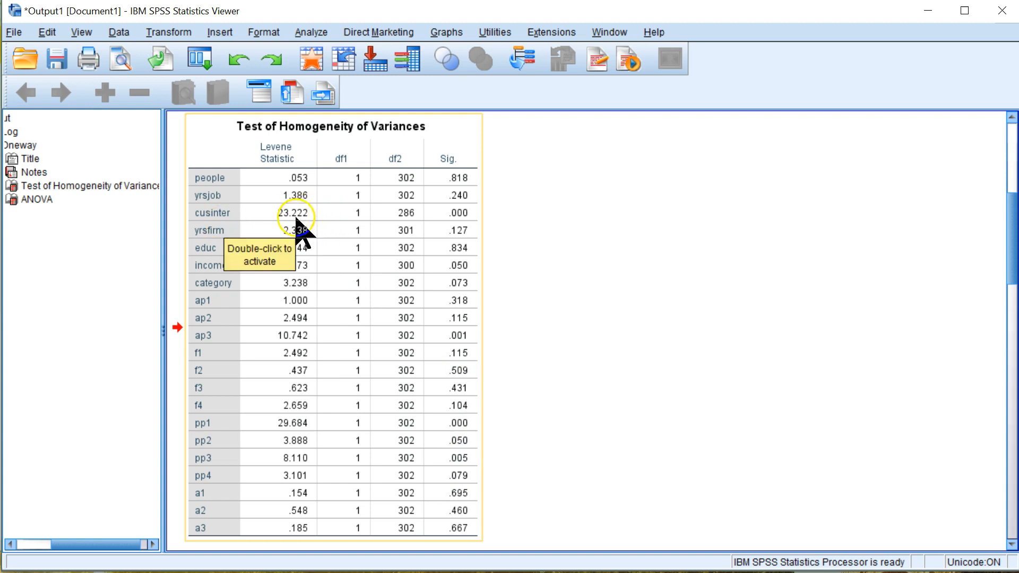
{"action": "mouse_move", "coordinate": [484, 234]}
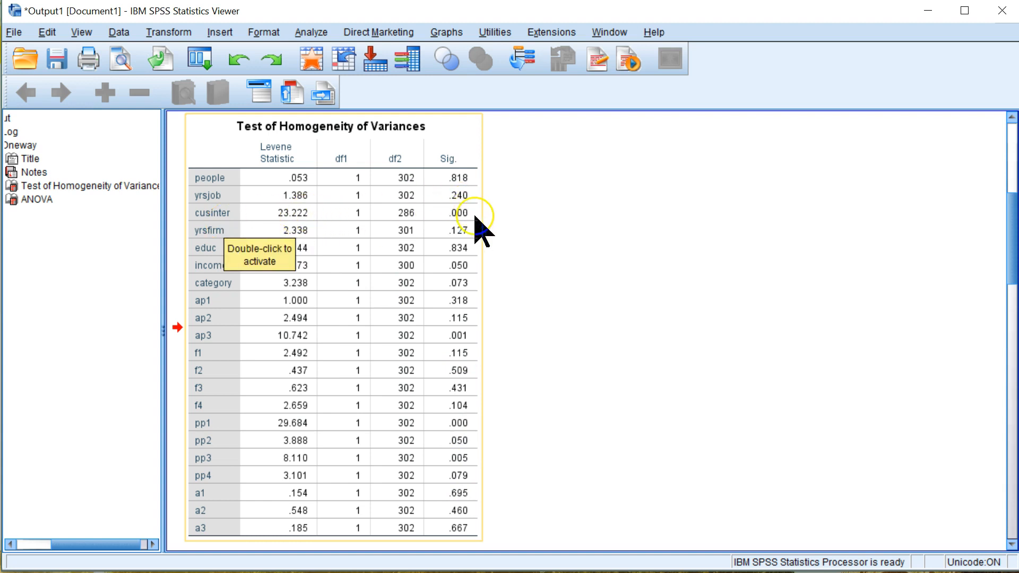
{"action": "mouse_move", "coordinate": [480, 227]}
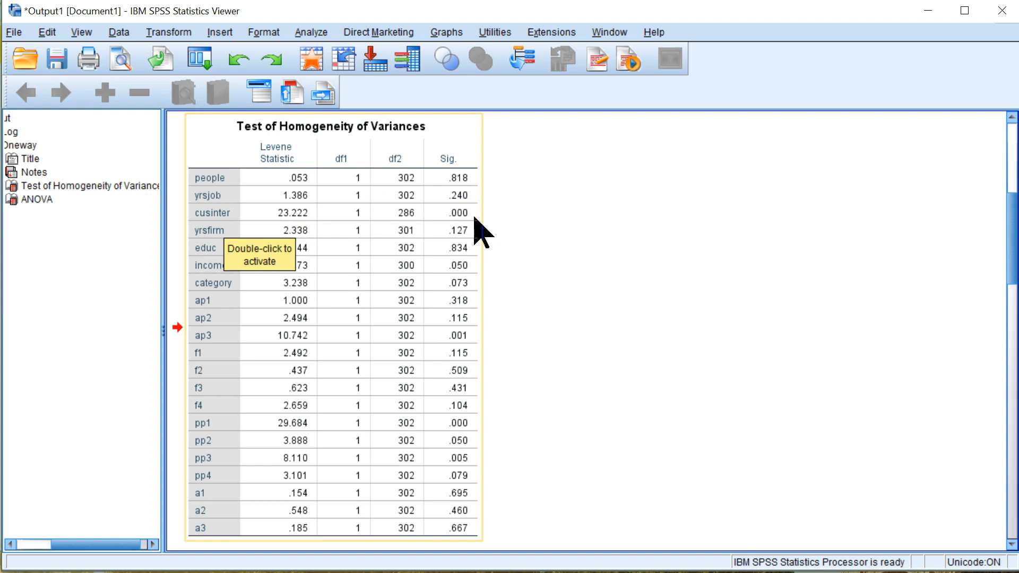